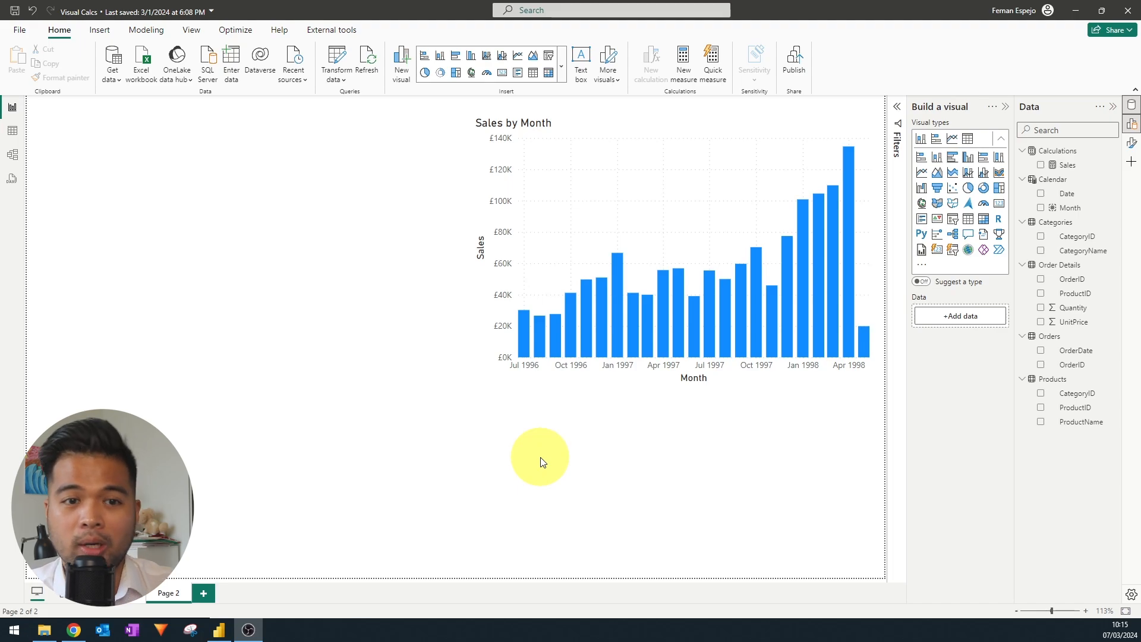
pyautogui.moveTo(602, 491)
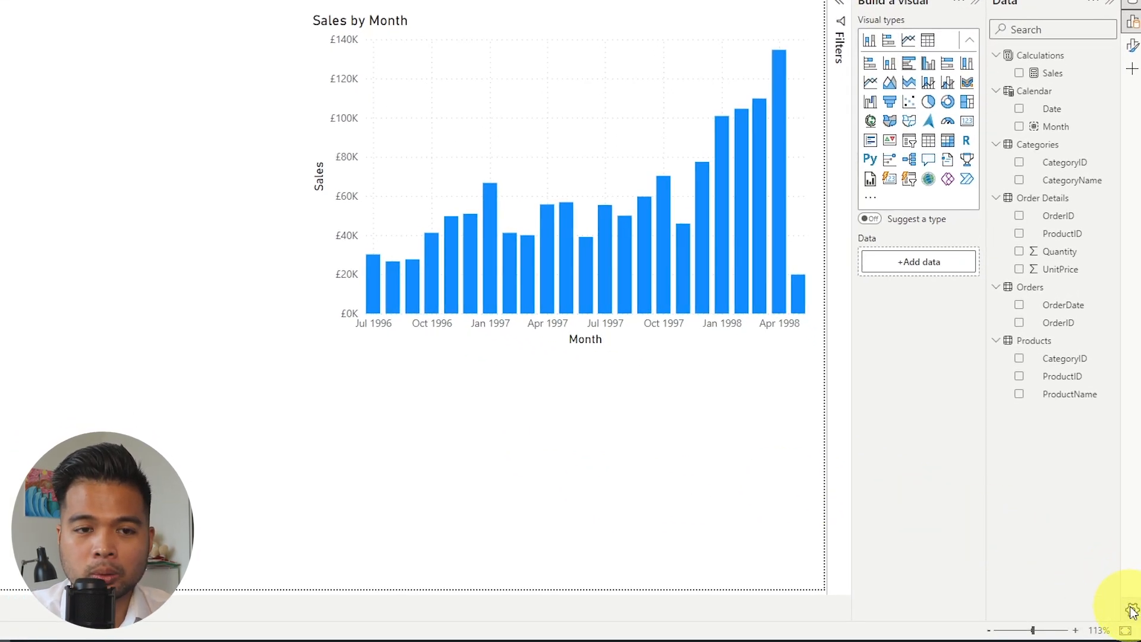
# Step: Show the Preview features list in Options, where Visual calculations is already enabled
pyautogui.click(1130, 611)
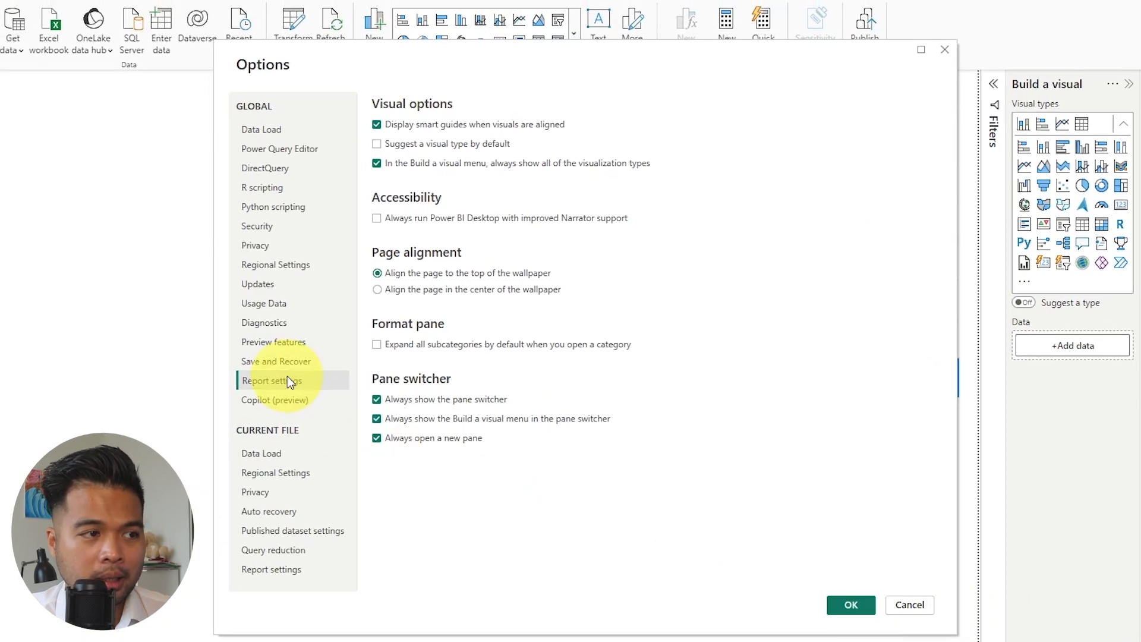
pyautogui.moveTo(304, 346)
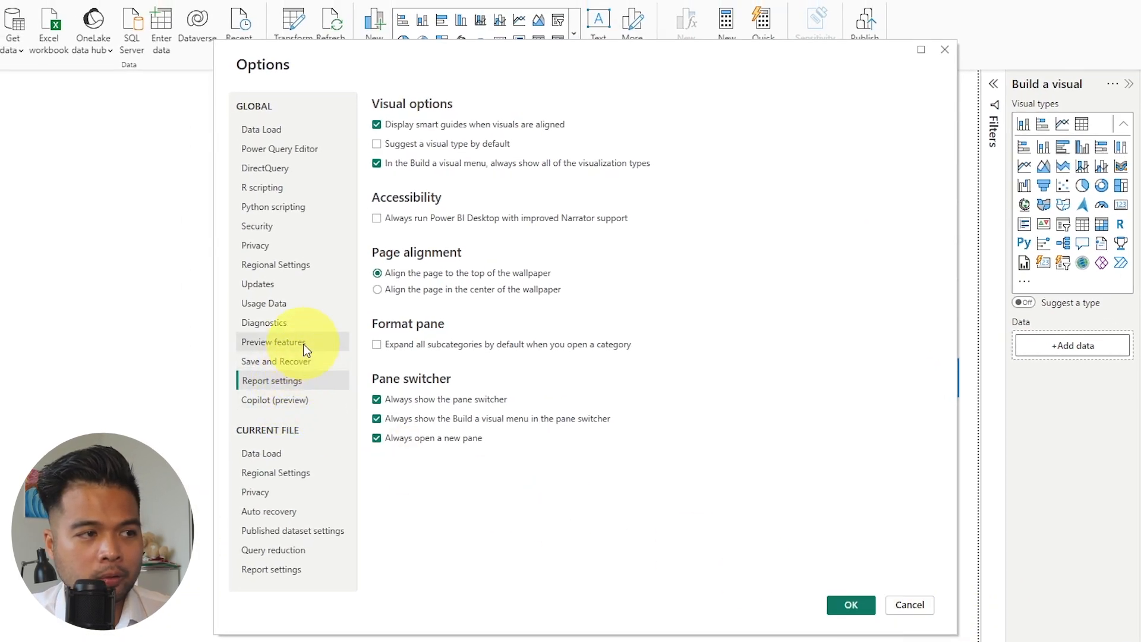
pyautogui.click(275, 343)
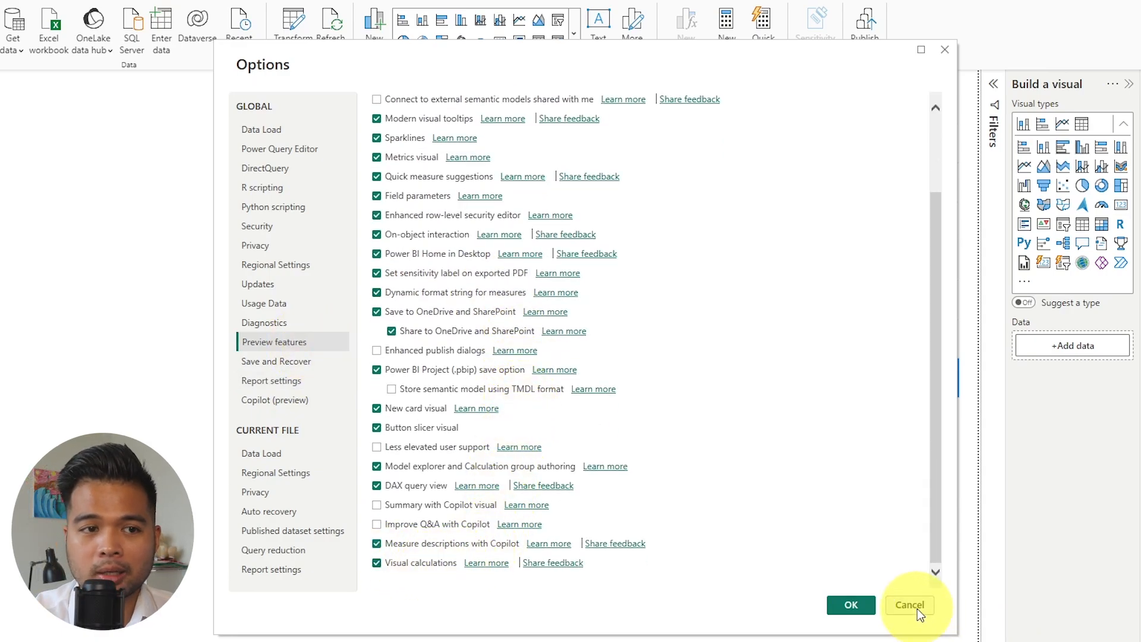
# Step: Cancel the Options dialog and return to the report page with the Sales by Month chart
pyautogui.click(910, 605)
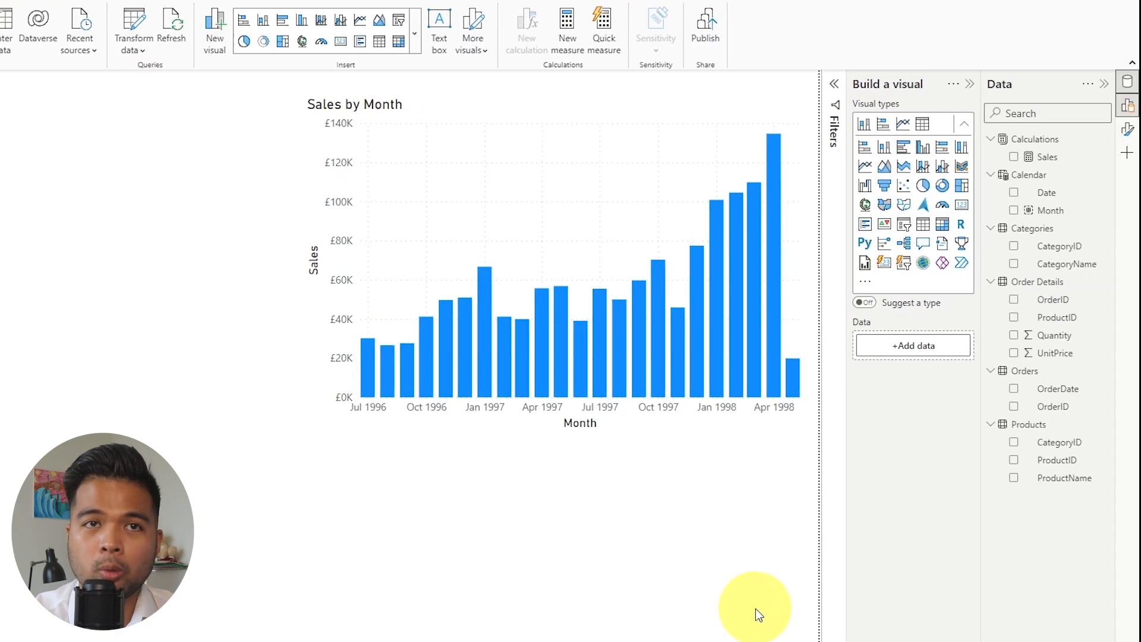
pyautogui.click(566, 130)
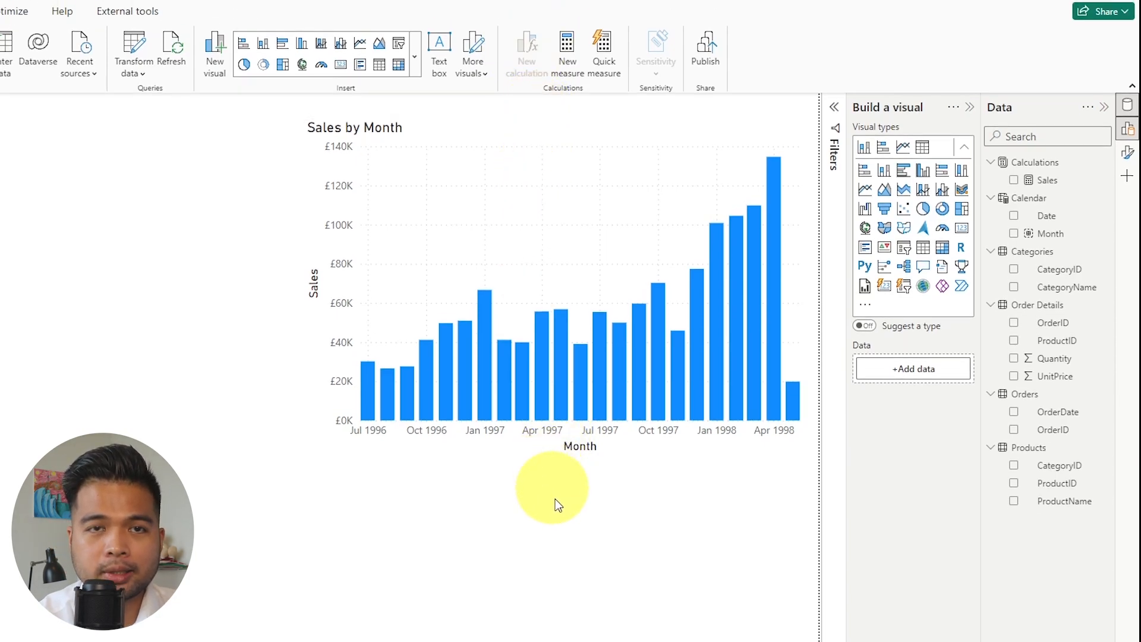
pyautogui.moveTo(555, 515)
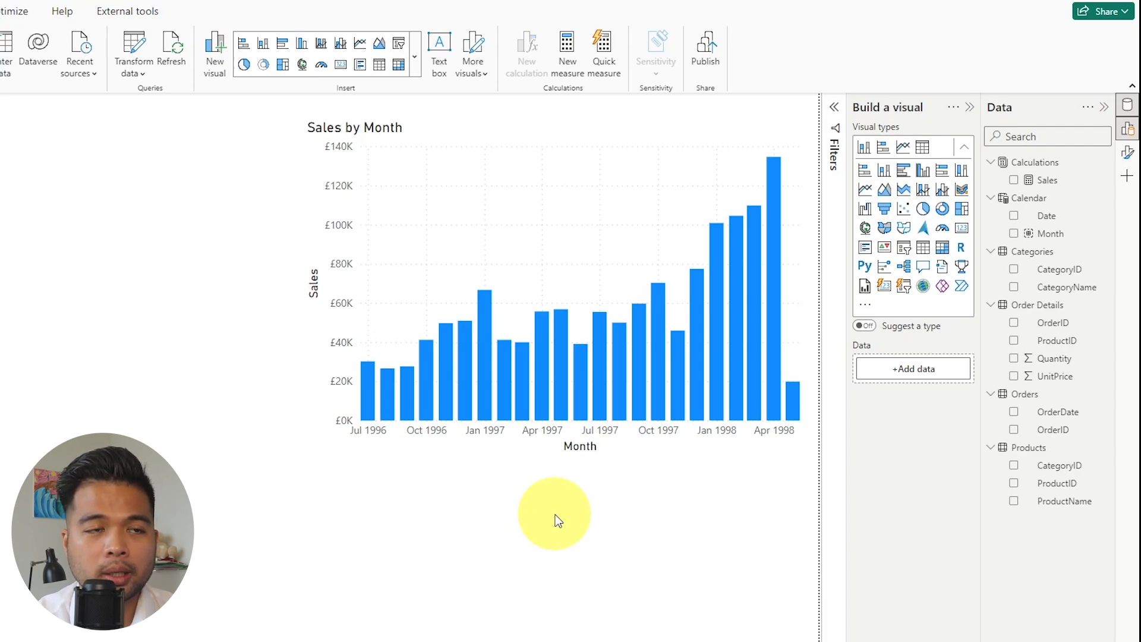
pyautogui.moveTo(569, 519)
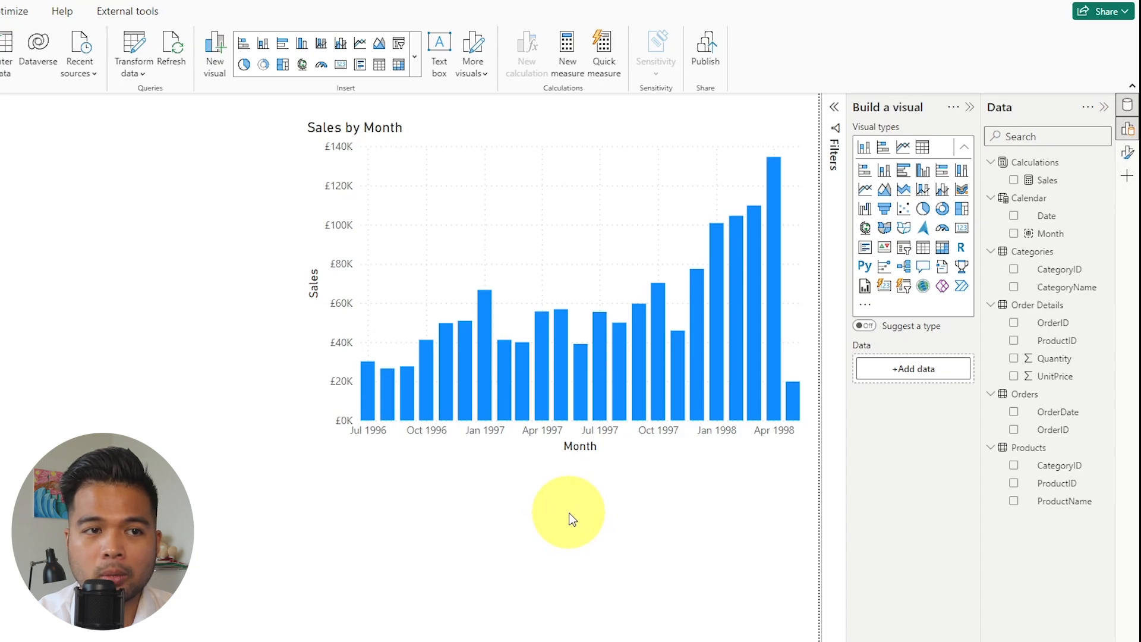
pyautogui.moveTo(583, 502)
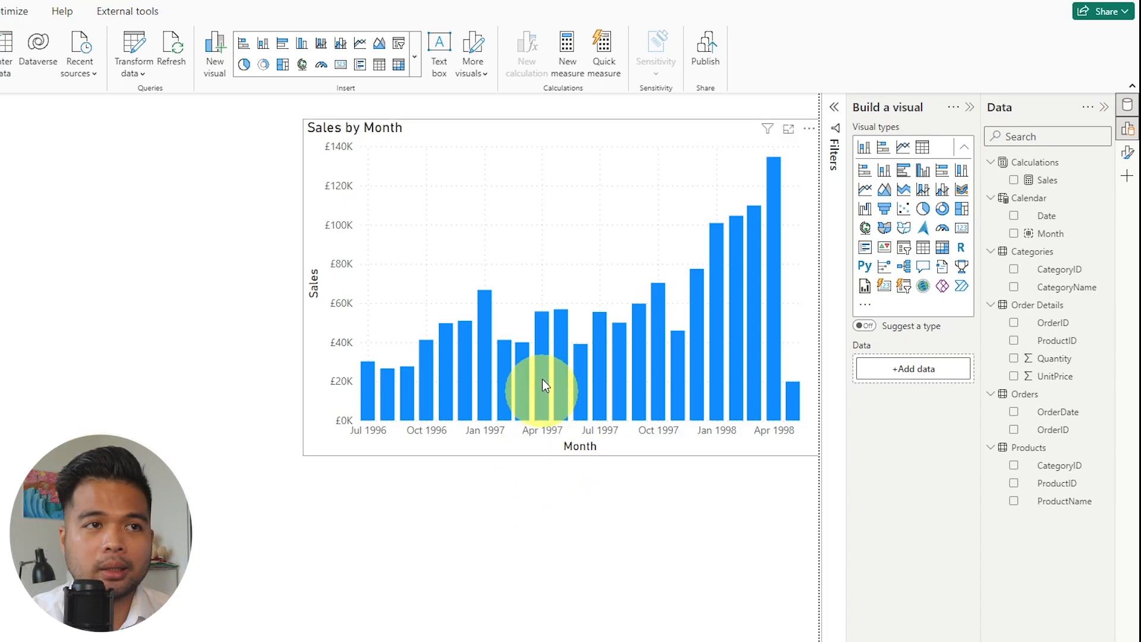
pyautogui.moveTo(571, 135)
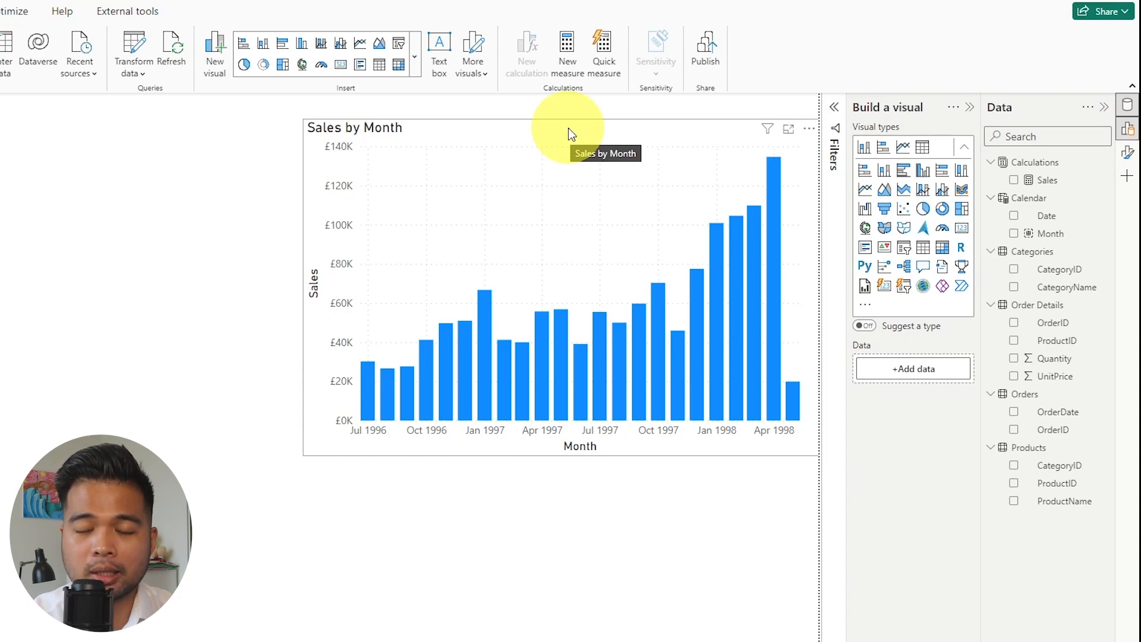
pyautogui.moveTo(586, 114)
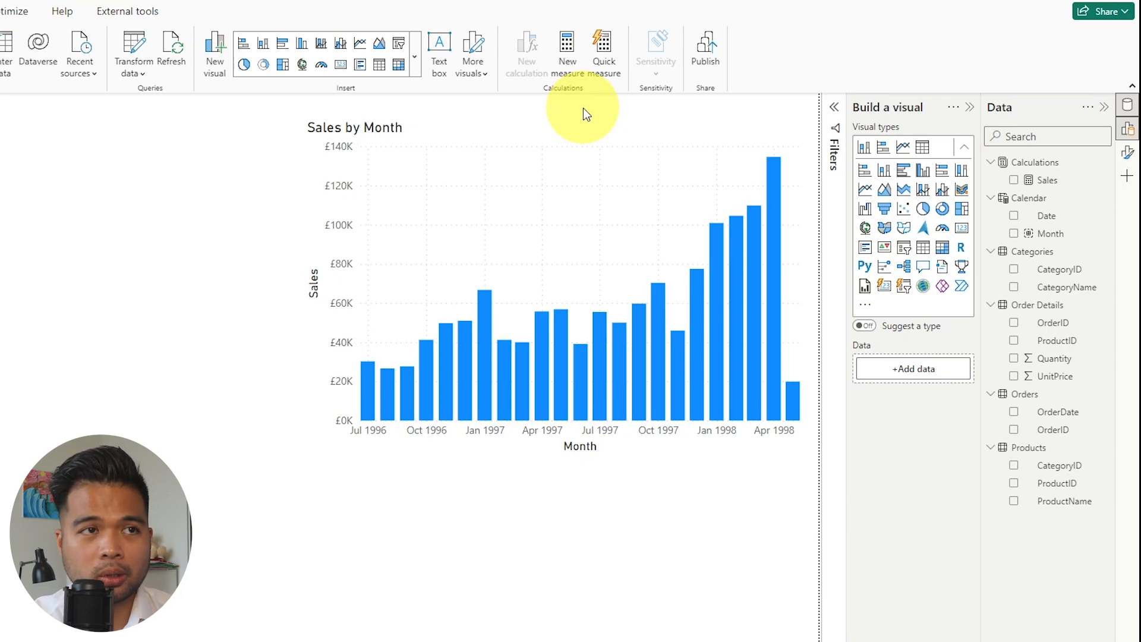
# Step: Select the Sales by Month chart, showing Month on X-axis and Sales on Y-axis
pyautogui.click(502, 291)
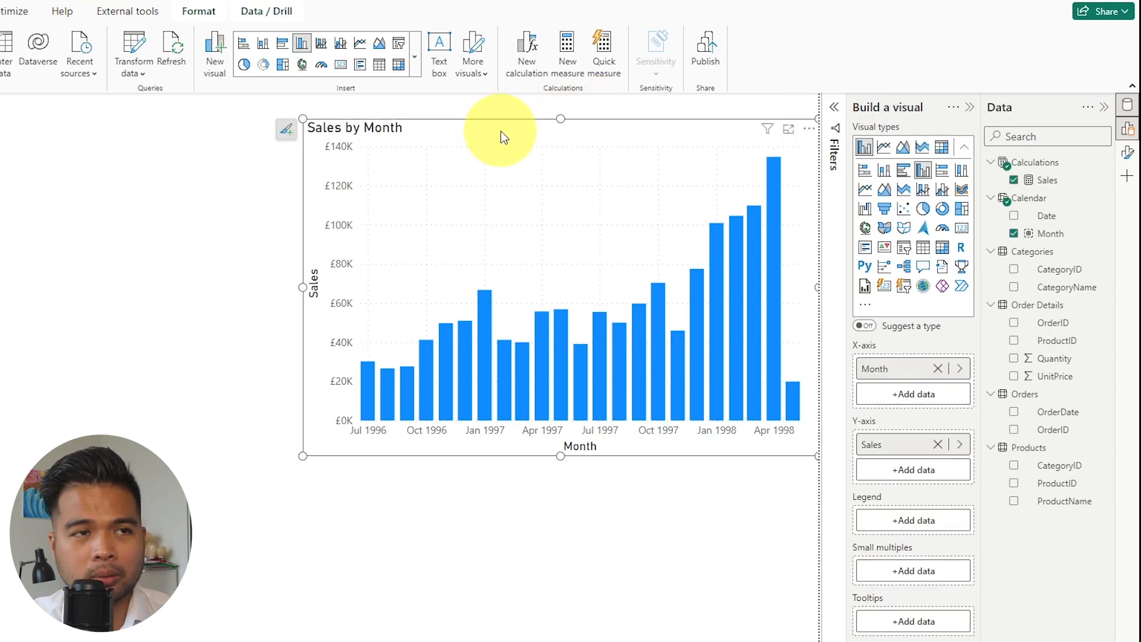
pyautogui.moveTo(538, 51)
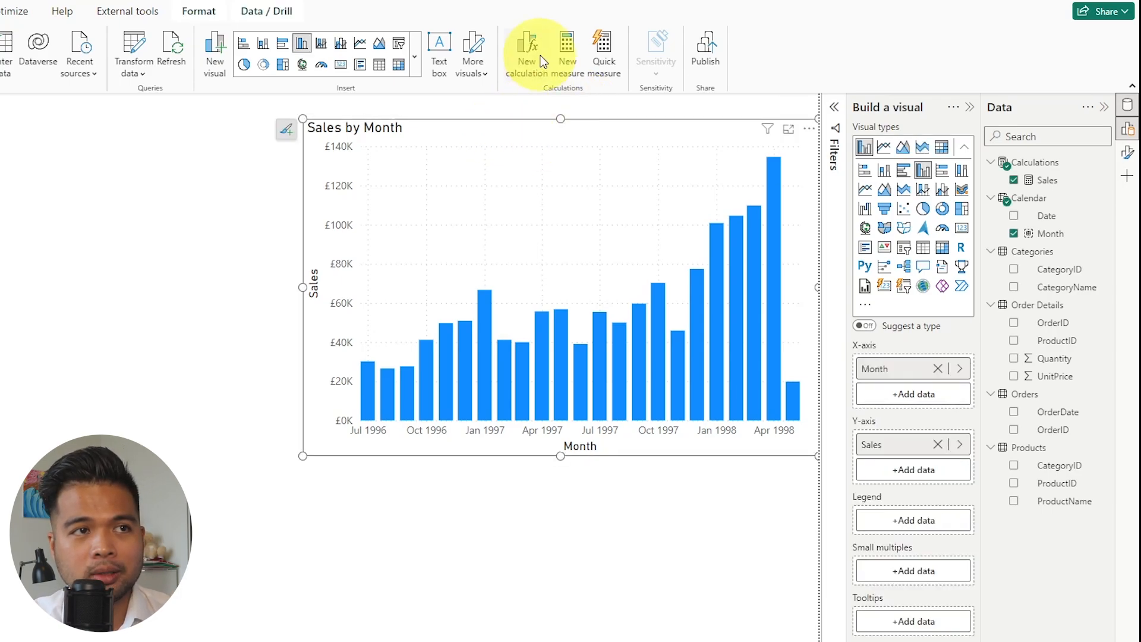
pyautogui.moveTo(526, 102)
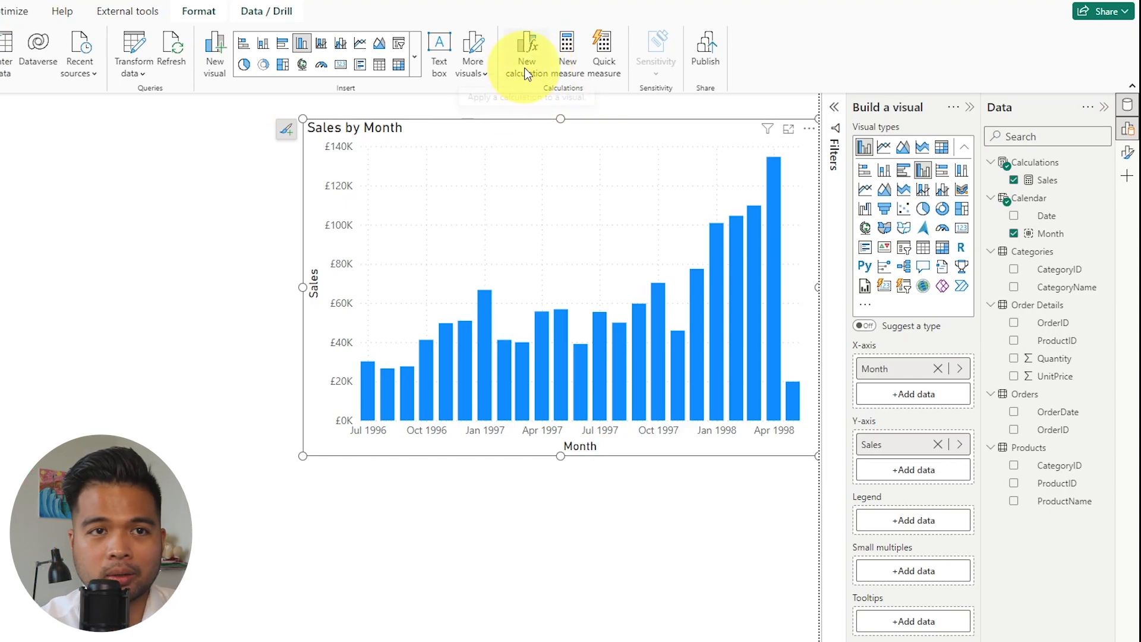
pyautogui.moveTo(526, 60)
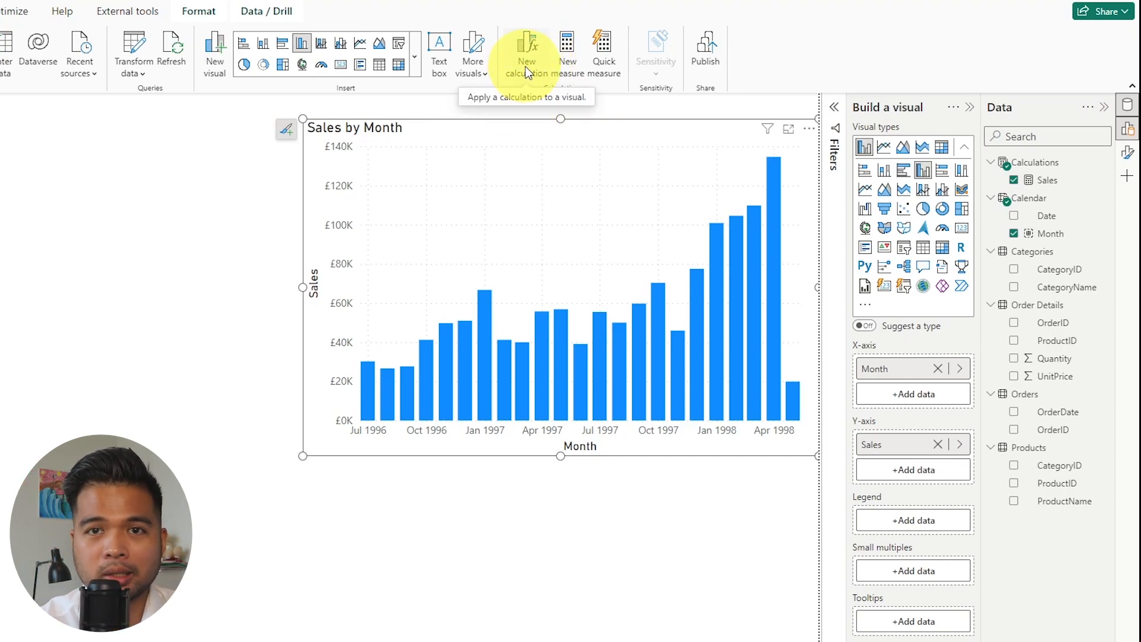
pyautogui.moveTo(529, 66)
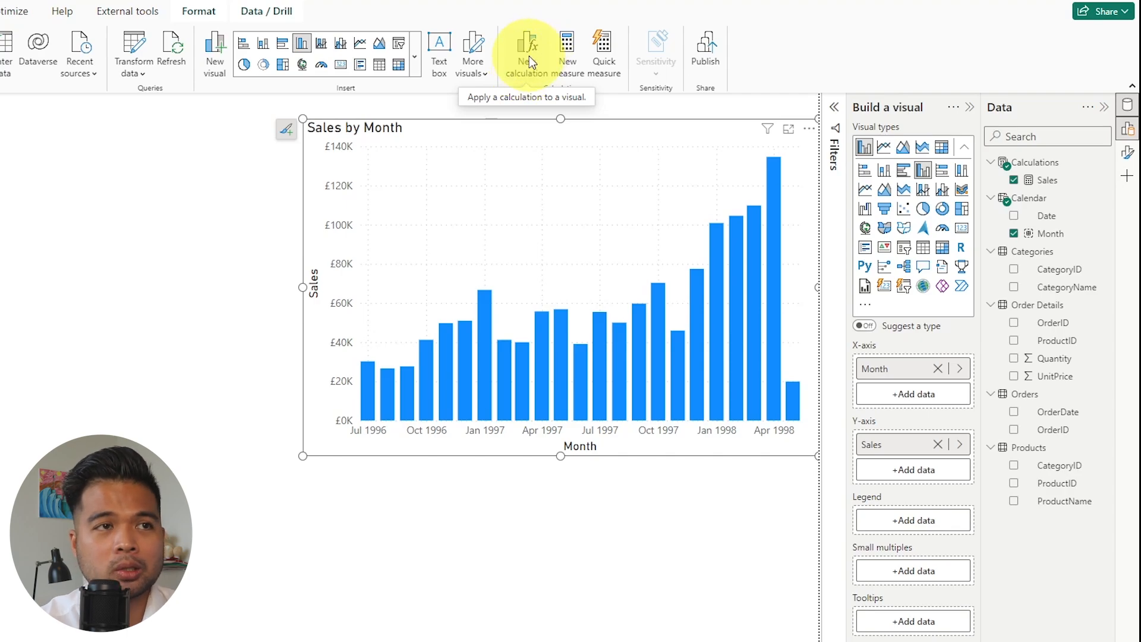
# Step: Start a new visual calculation from Home and dismiss the two introductory tour tips
pyautogui.click(526, 51)
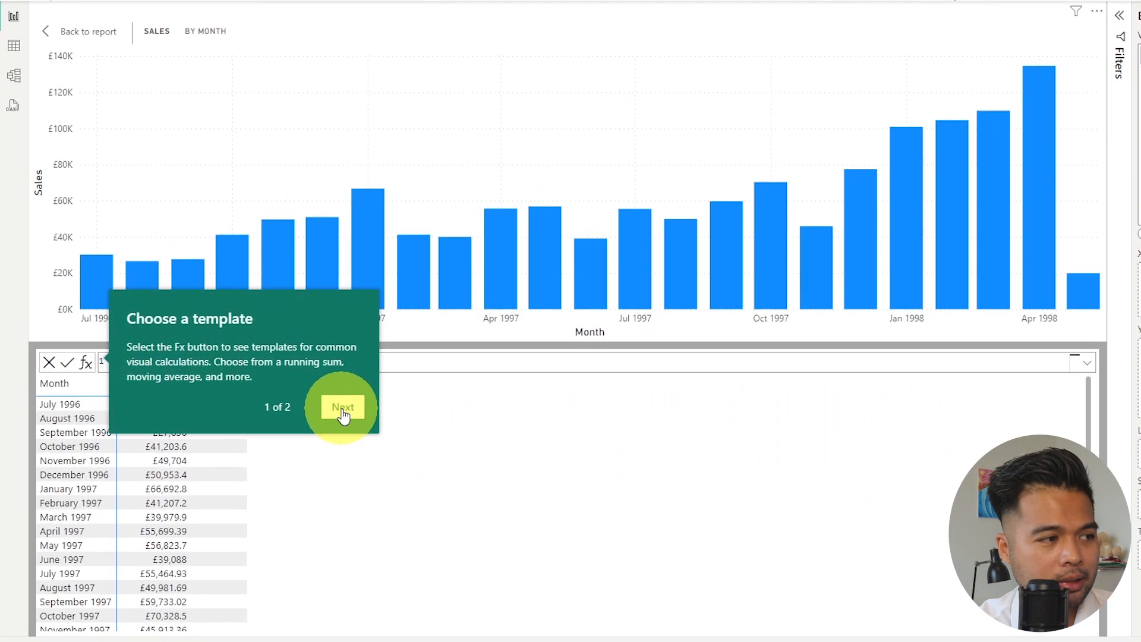
pyautogui.click(342, 407)
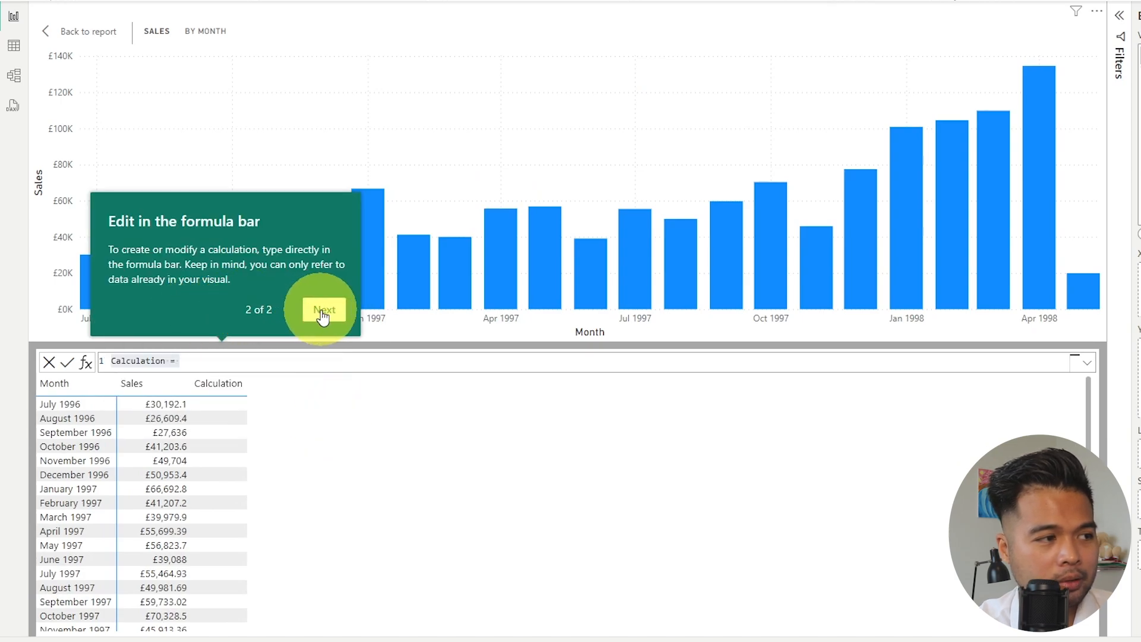
pyautogui.click(322, 310)
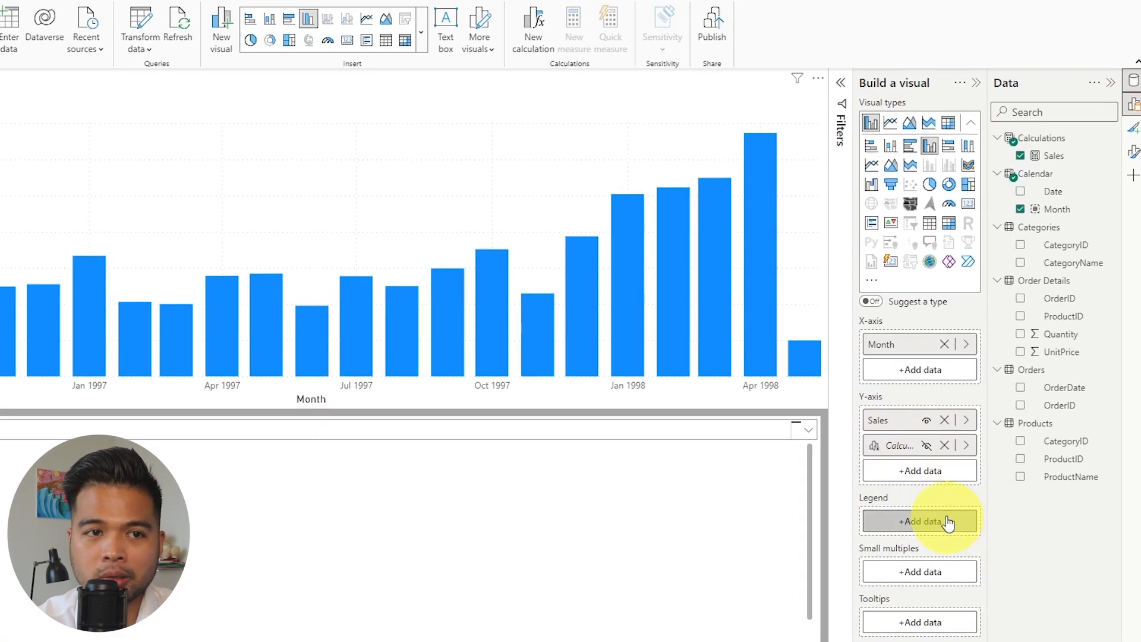
pyautogui.moveTo(877, 459)
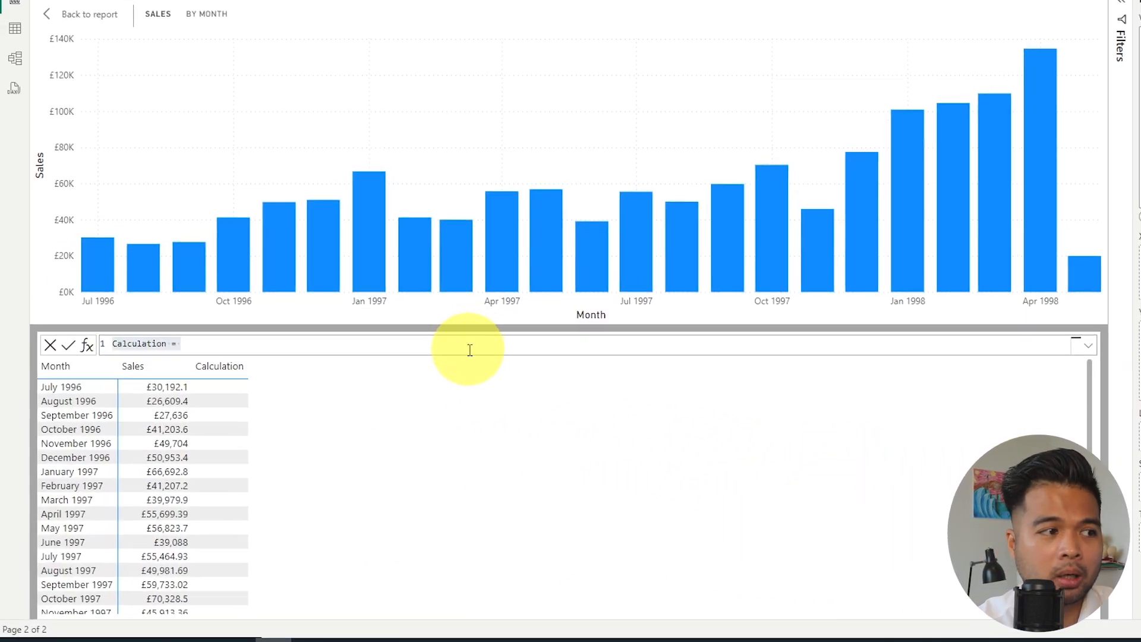
pyautogui.moveTo(290, 368)
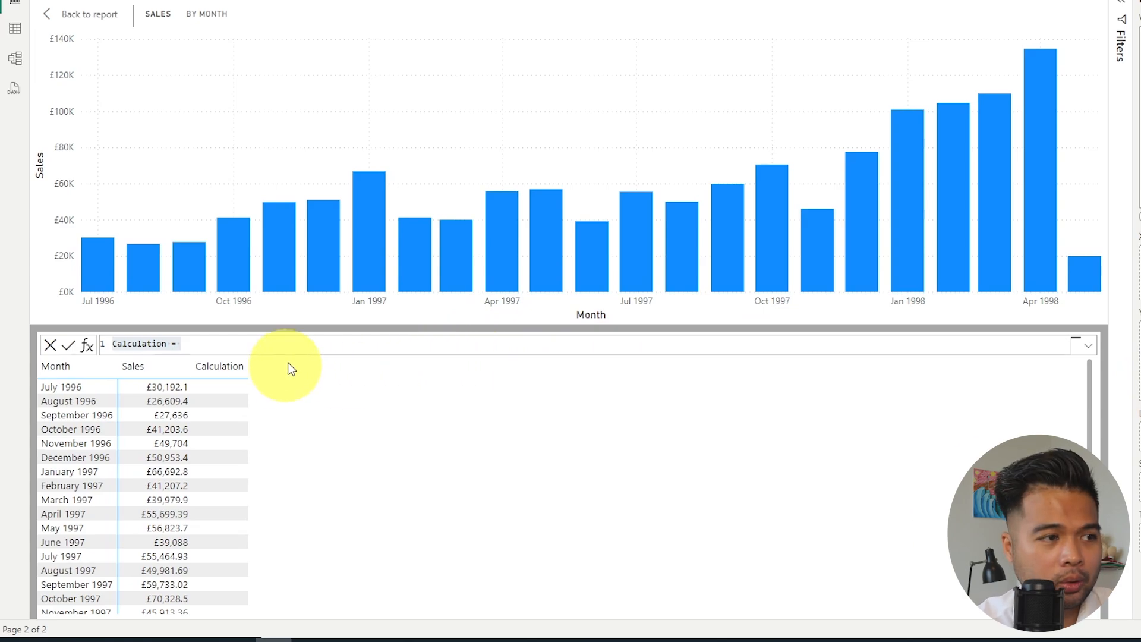
pyautogui.moveTo(299, 361)
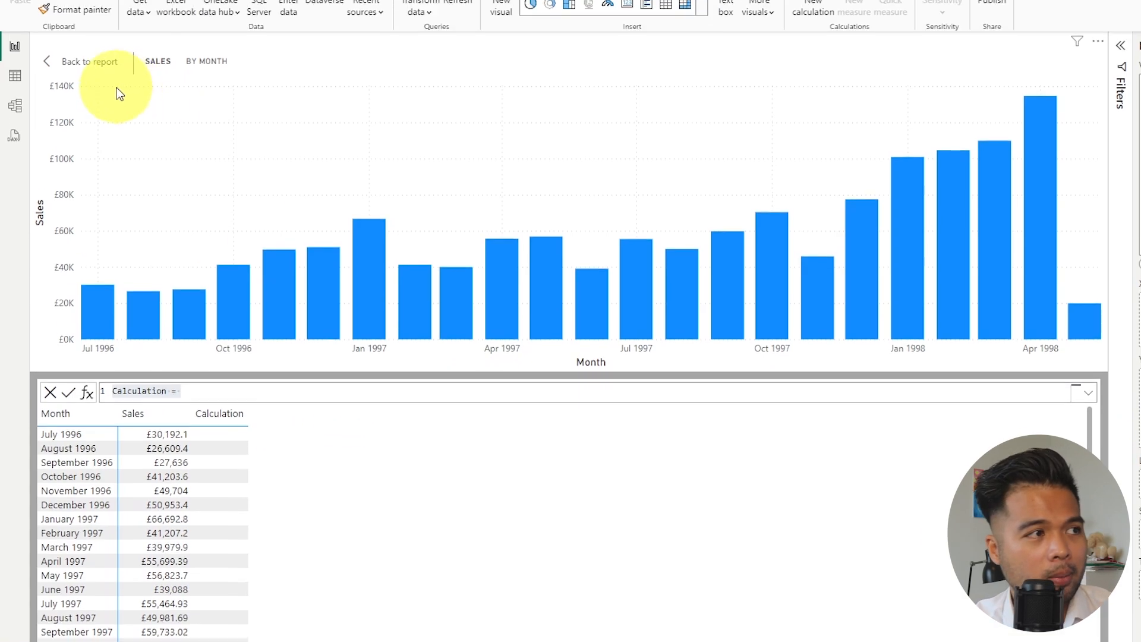
# Step: Go back to the report, then start a new visual calculation from Add data under Y-axis
pyautogui.click(89, 61)
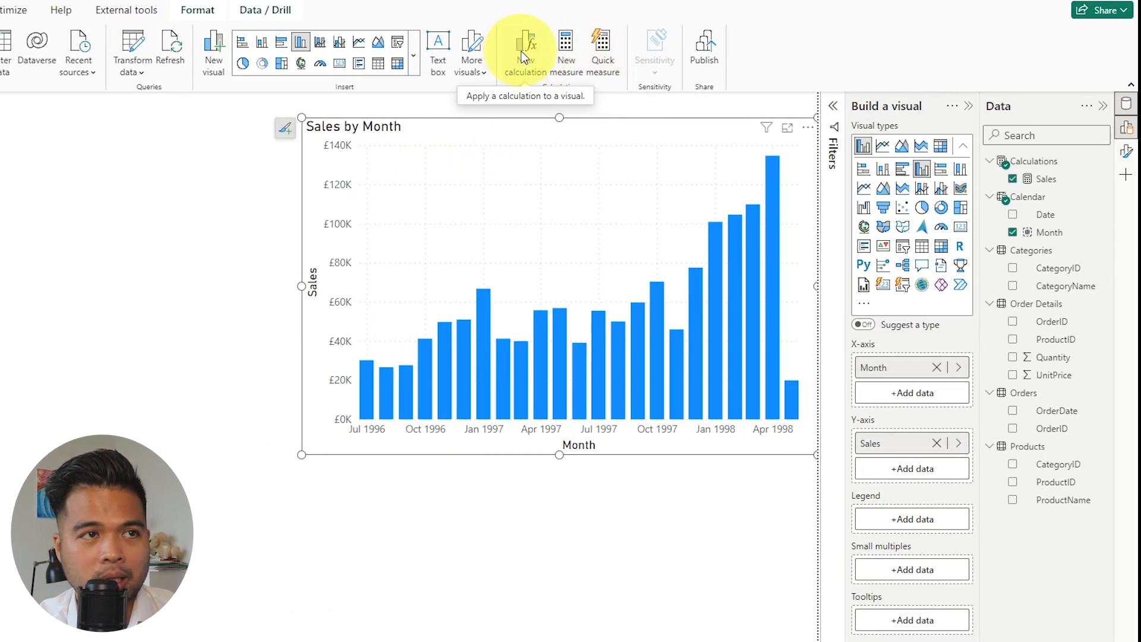
pyautogui.moveTo(896, 430)
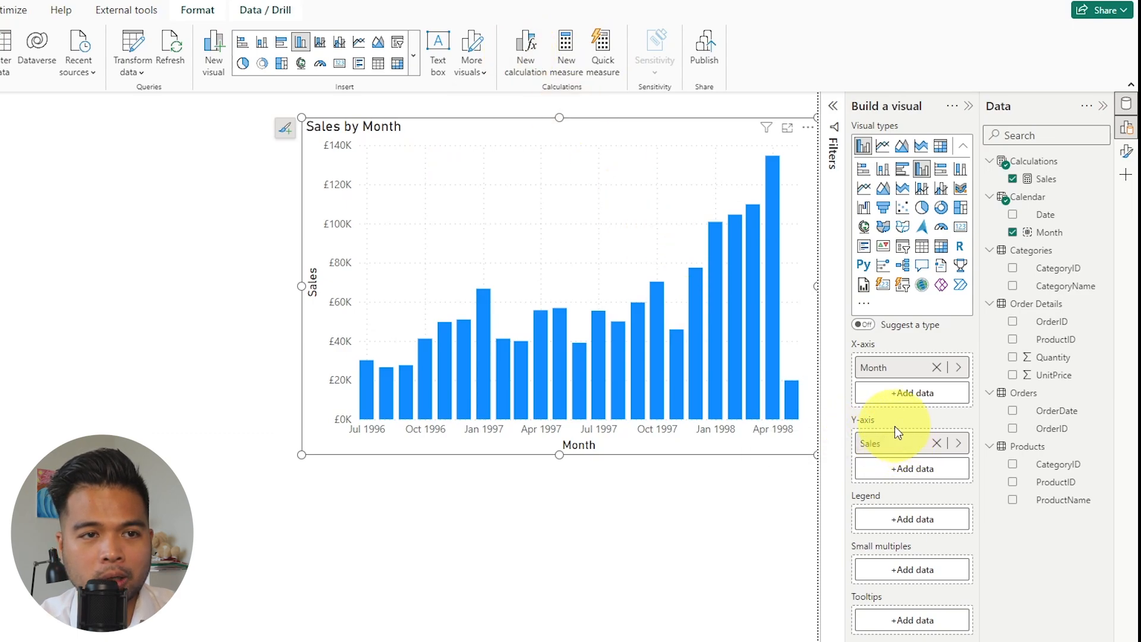
pyautogui.moveTo(906, 478)
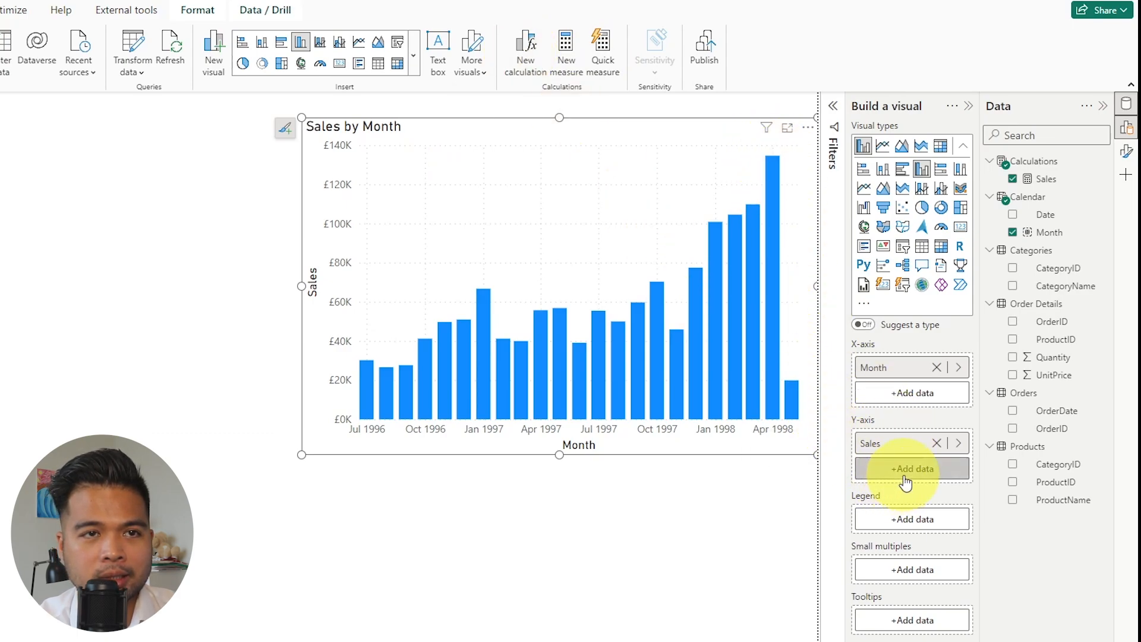
pyautogui.click(911, 469)
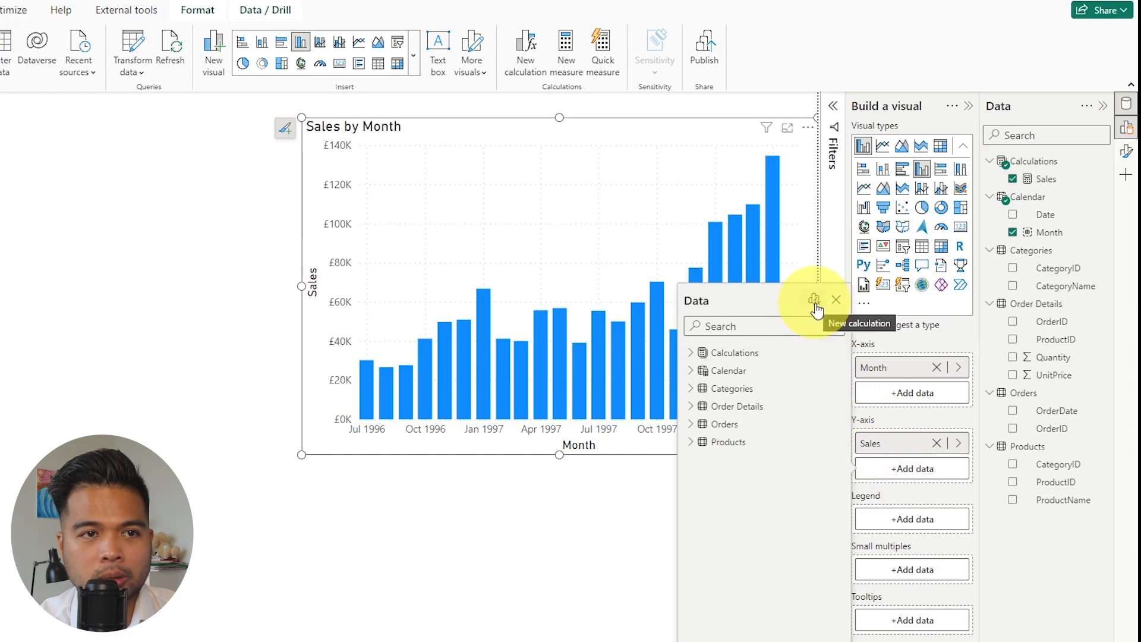
pyautogui.click(812, 299)
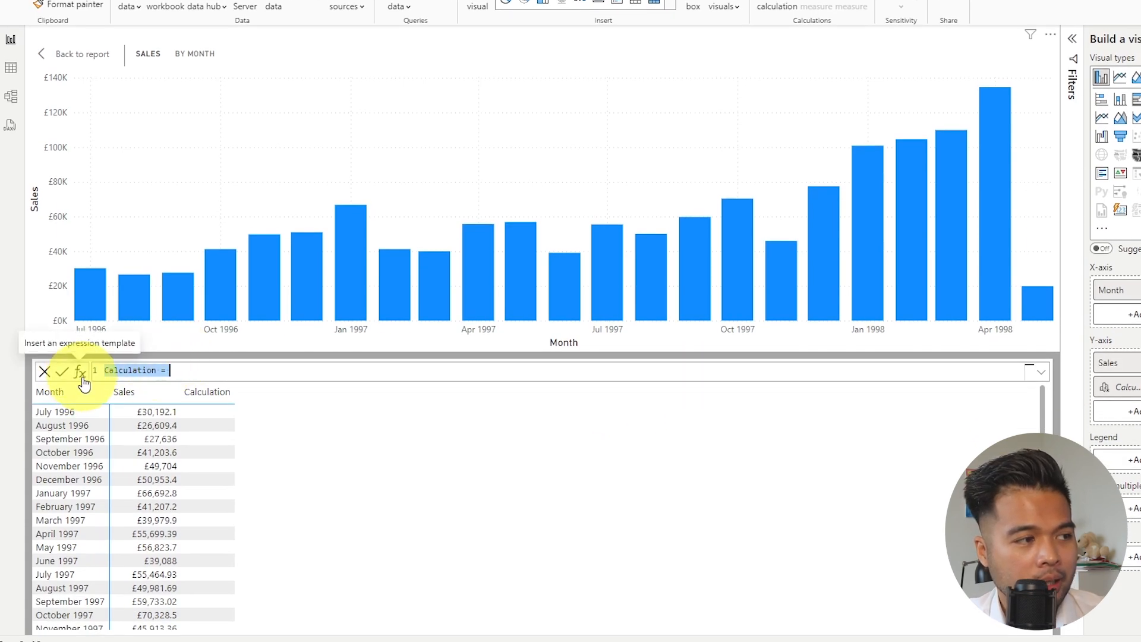
# Step: Insert the Running sum template over [Sales] and commit the calculation
pyautogui.click(78, 370)
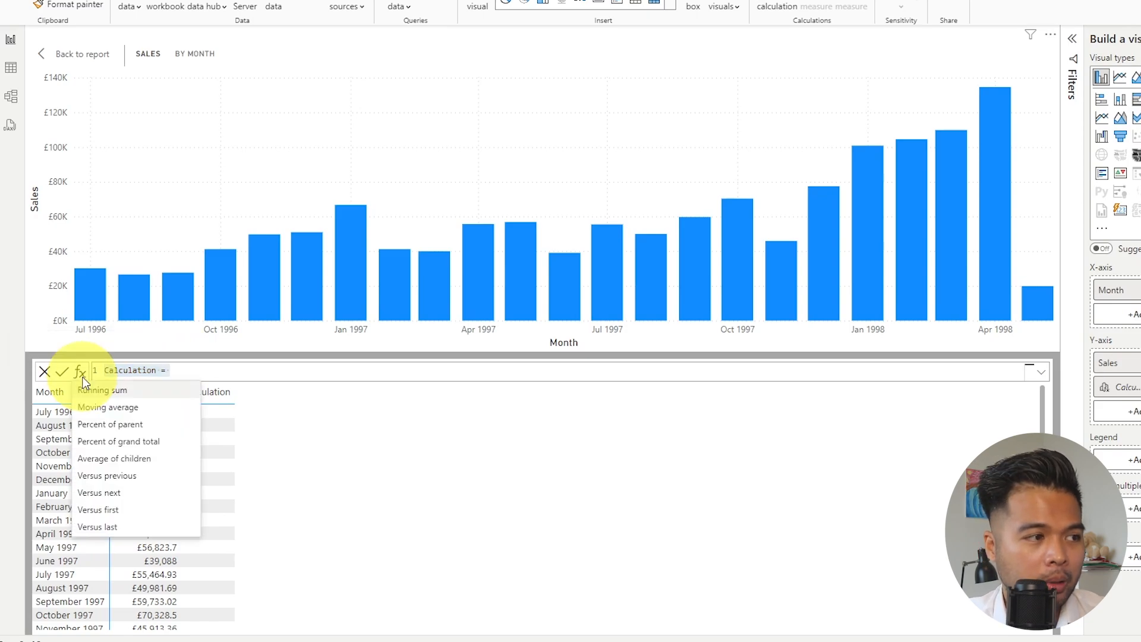
pyautogui.moveTo(153, 432)
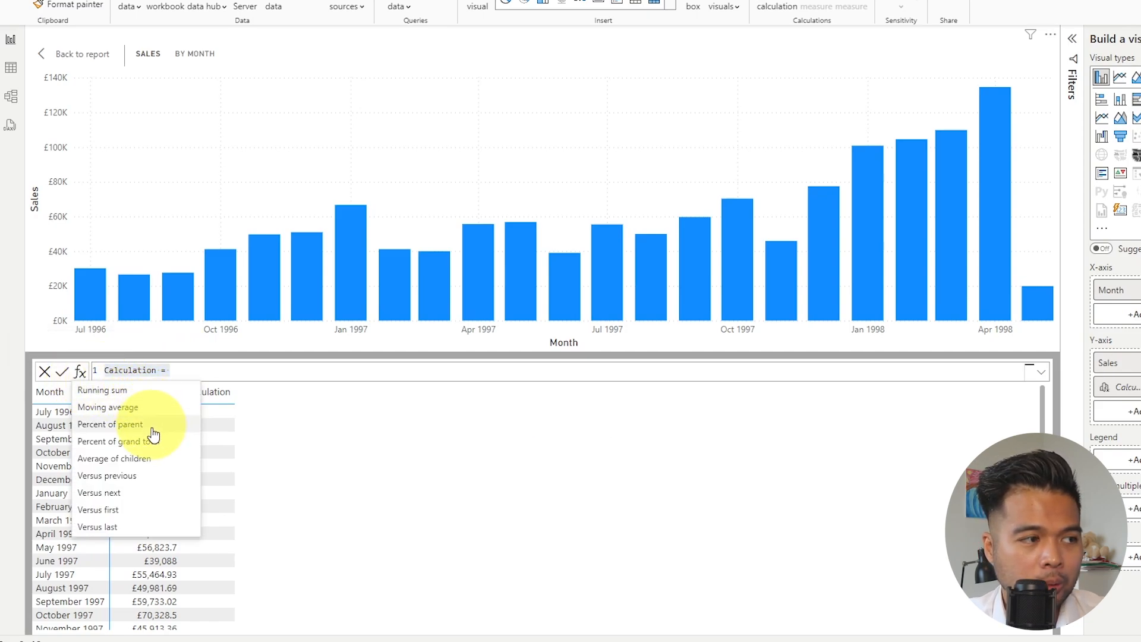
pyautogui.moveTo(158, 492)
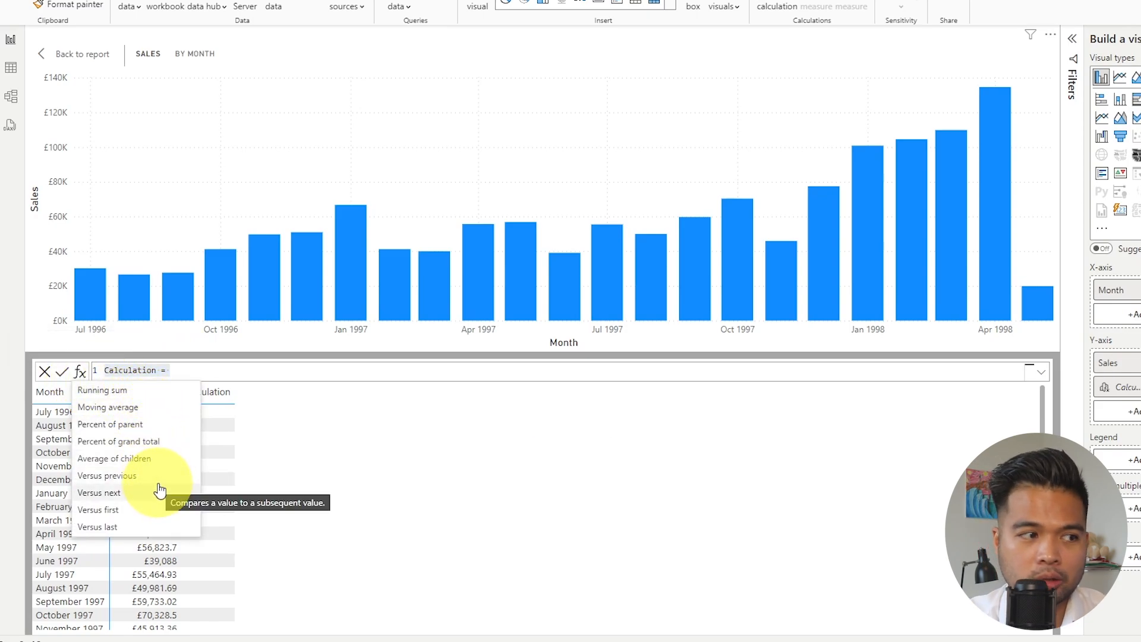
pyautogui.moveTo(185, 399)
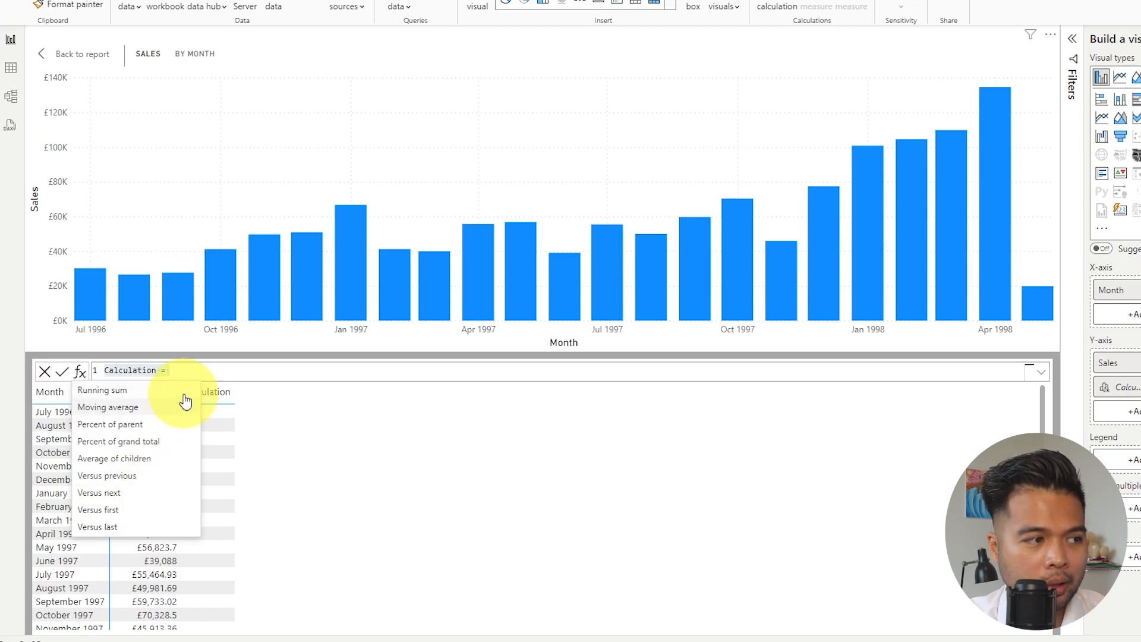
pyautogui.moveTo(175, 435)
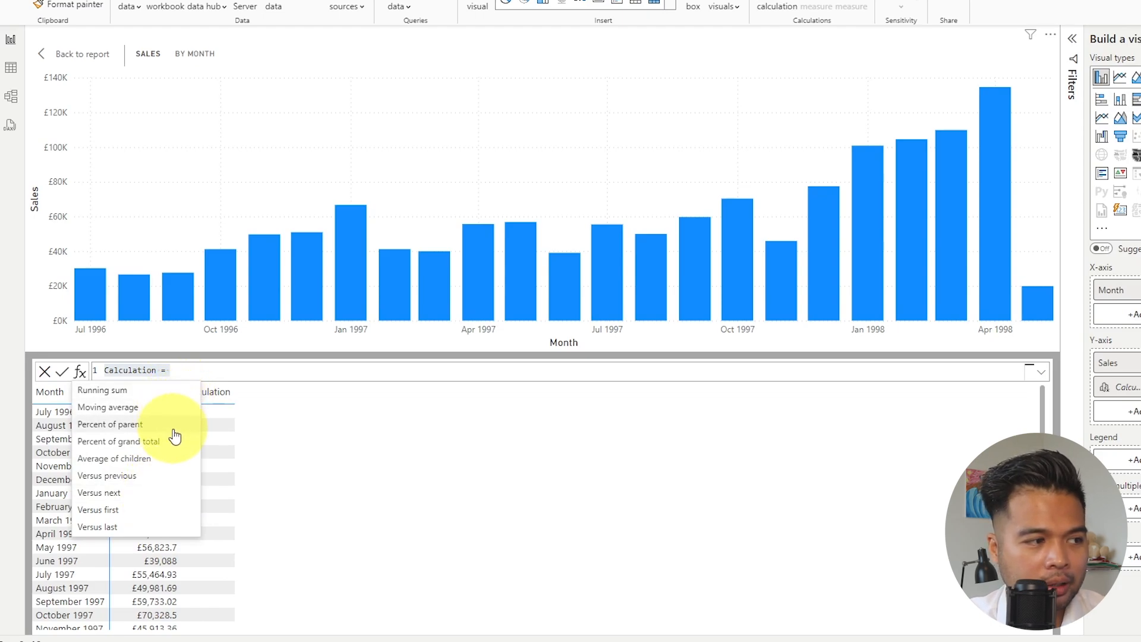
pyautogui.moveTo(138, 523)
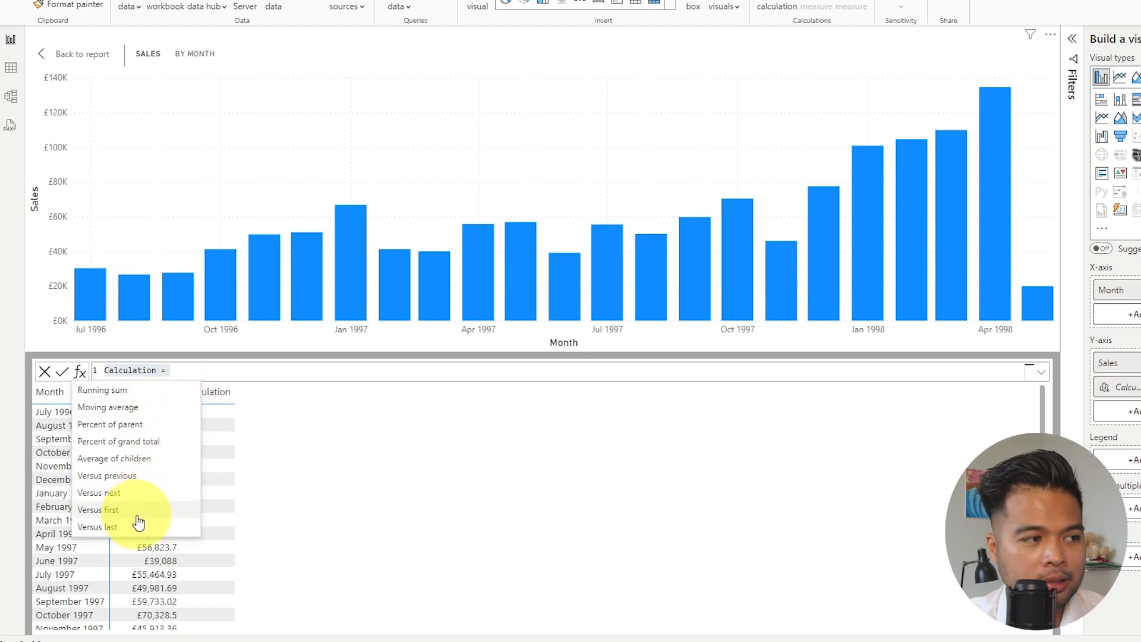
pyautogui.moveTo(168, 397)
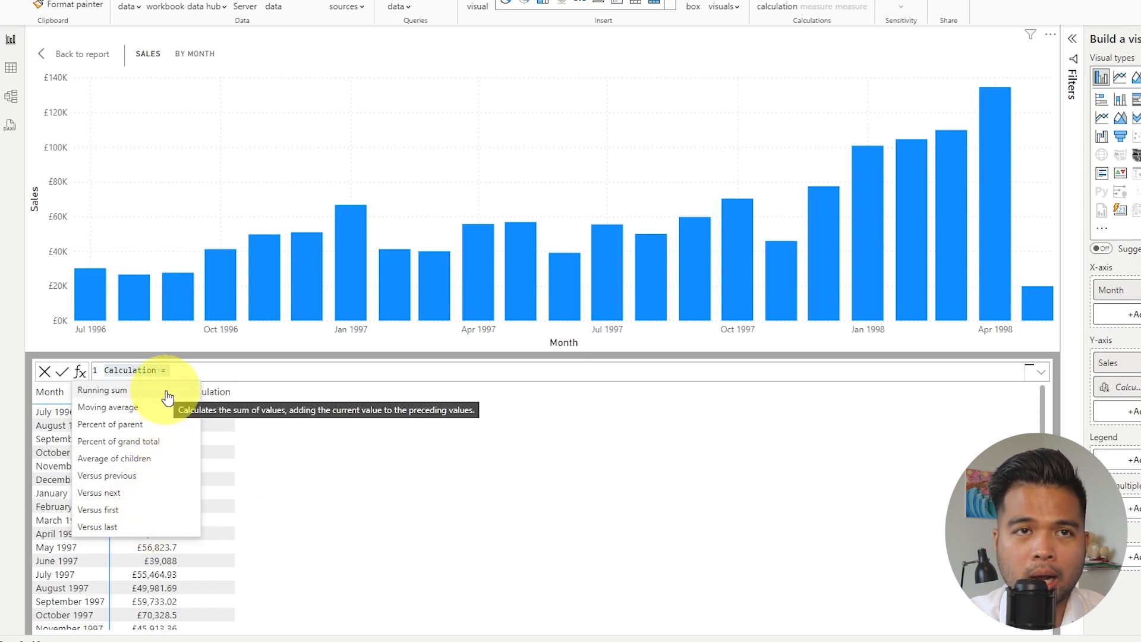
pyautogui.moveTo(154, 401)
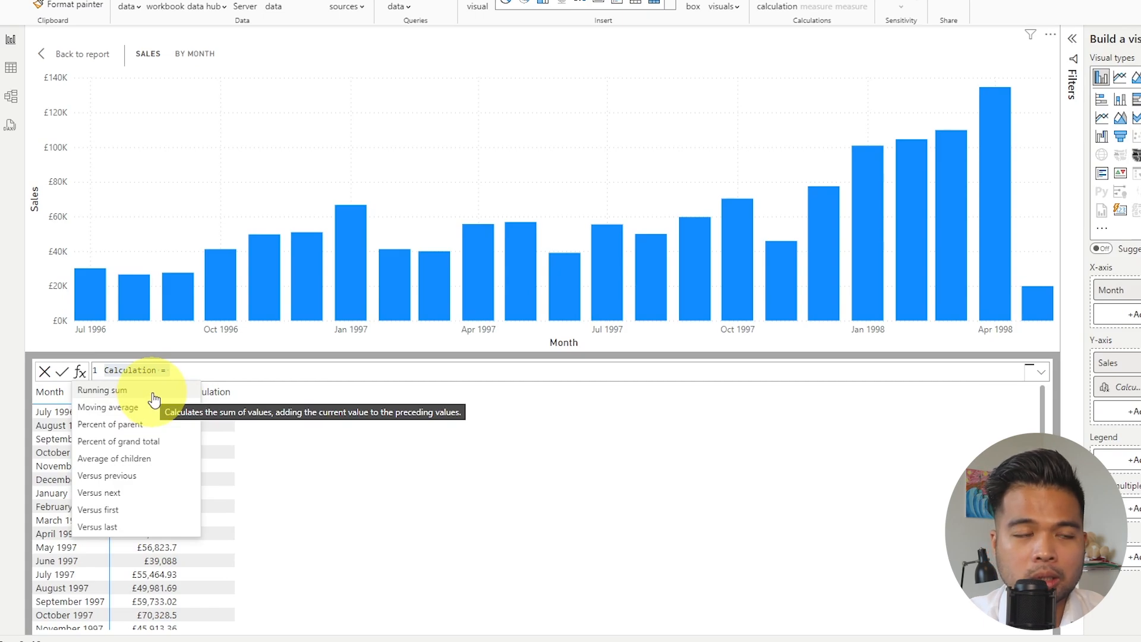
pyautogui.click(102, 390)
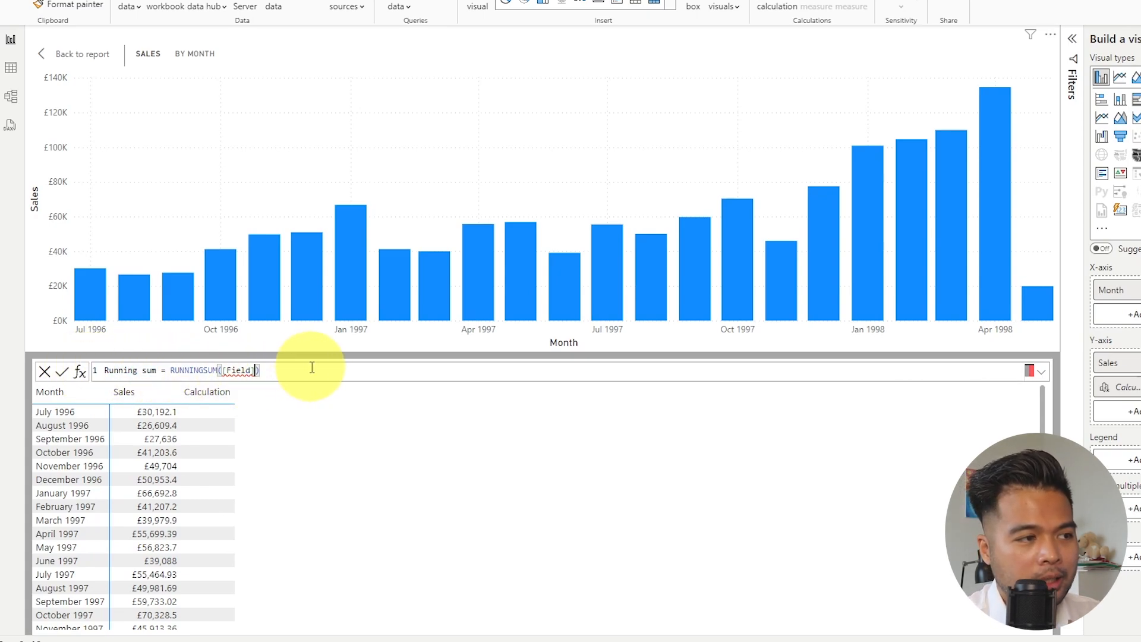
pyautogui.doubleClick(240, 370)
pyautogui.write('Sales')
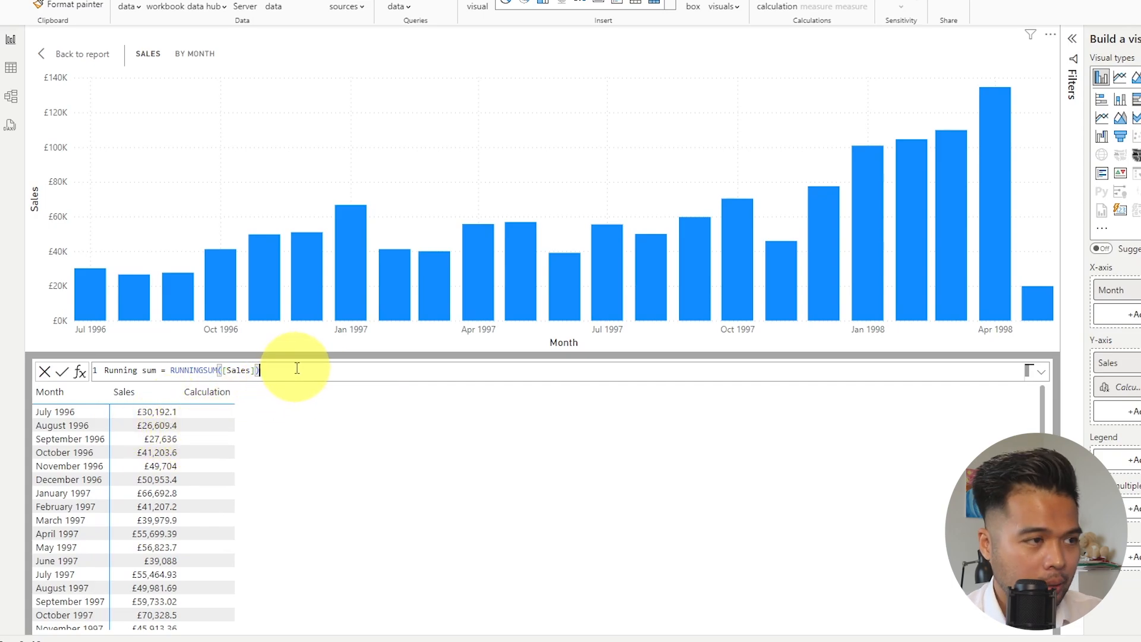
pyautogui.click(62, 371)
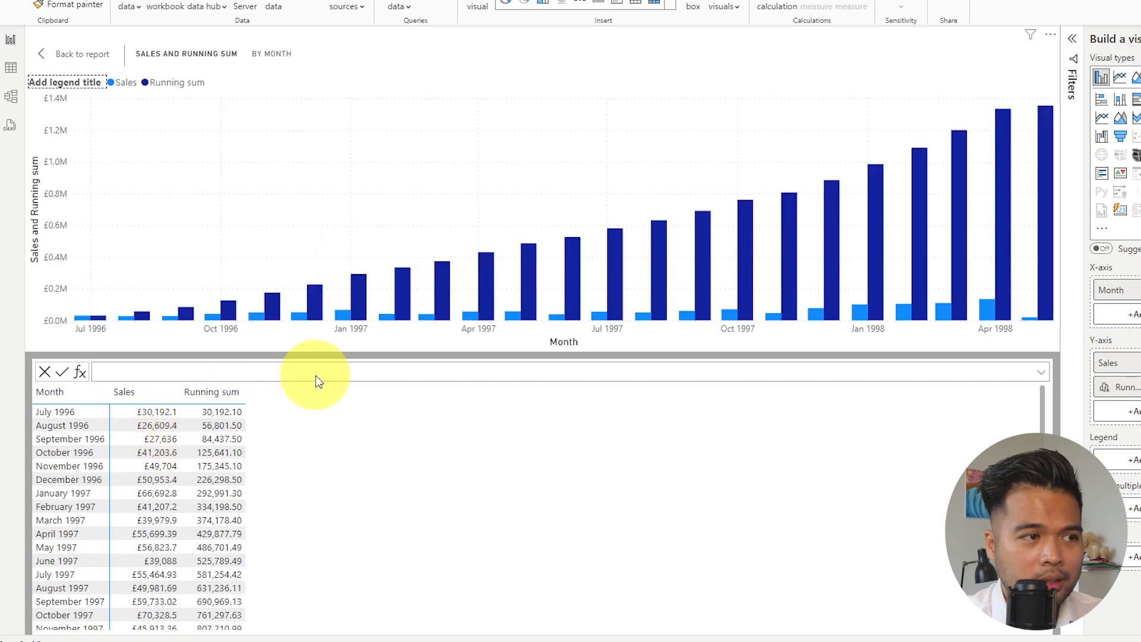
pyautogui.moveTo(167, 403)
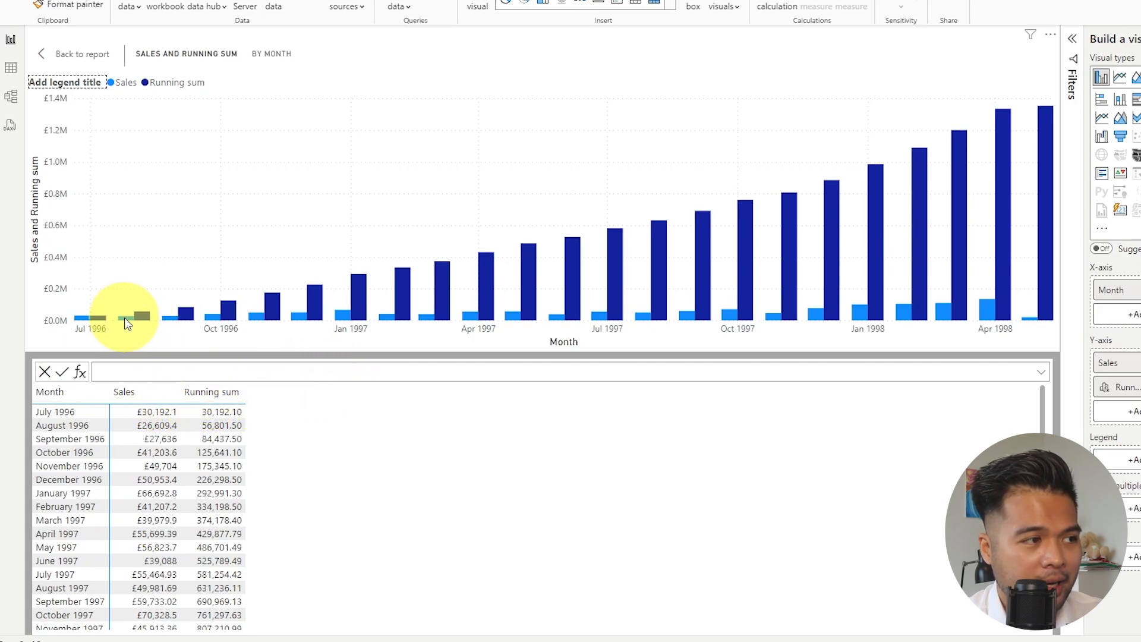
pyautogui.moveTo(350, 506)
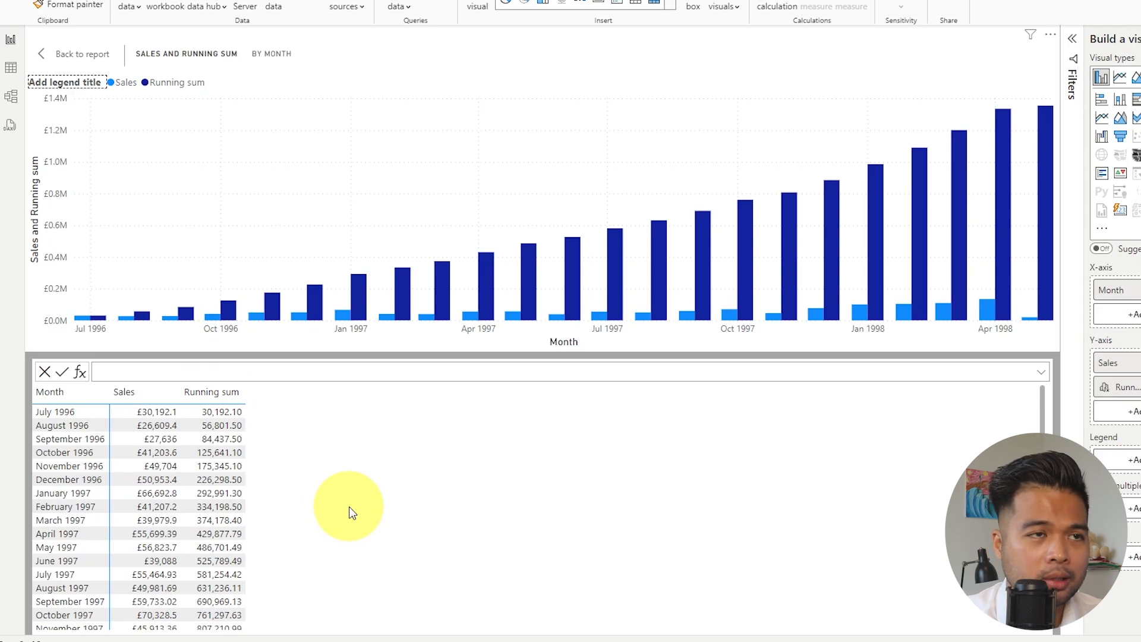
pyautogui.moveTo(102, 422)
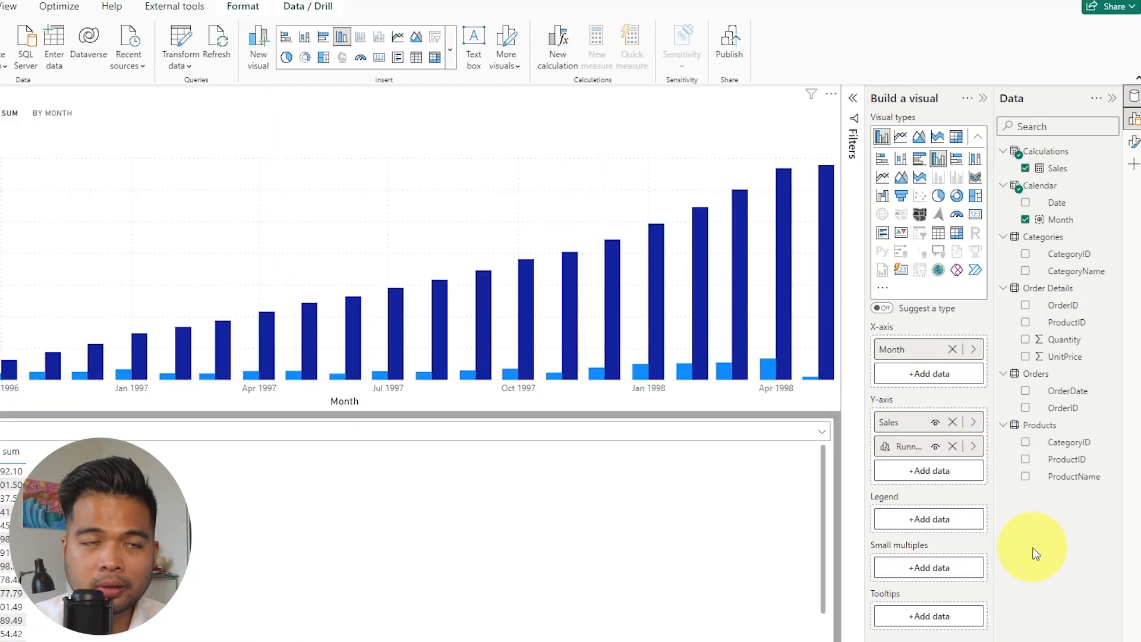
pyautogui.moveTo(1066, 523)
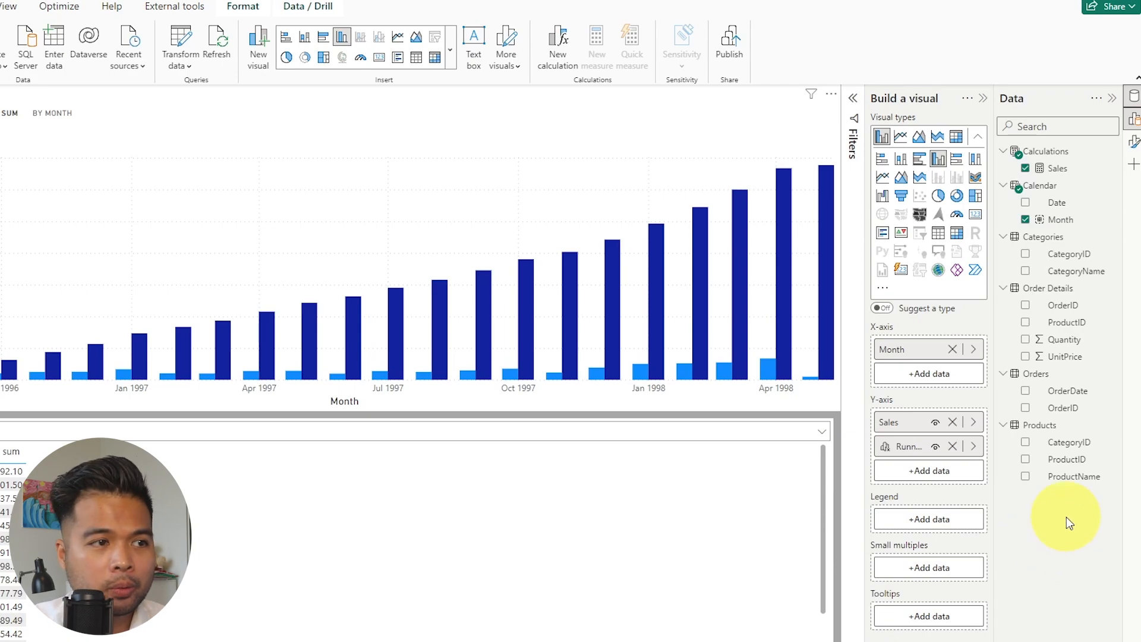
pyautogui.moveTo(1066, 517)
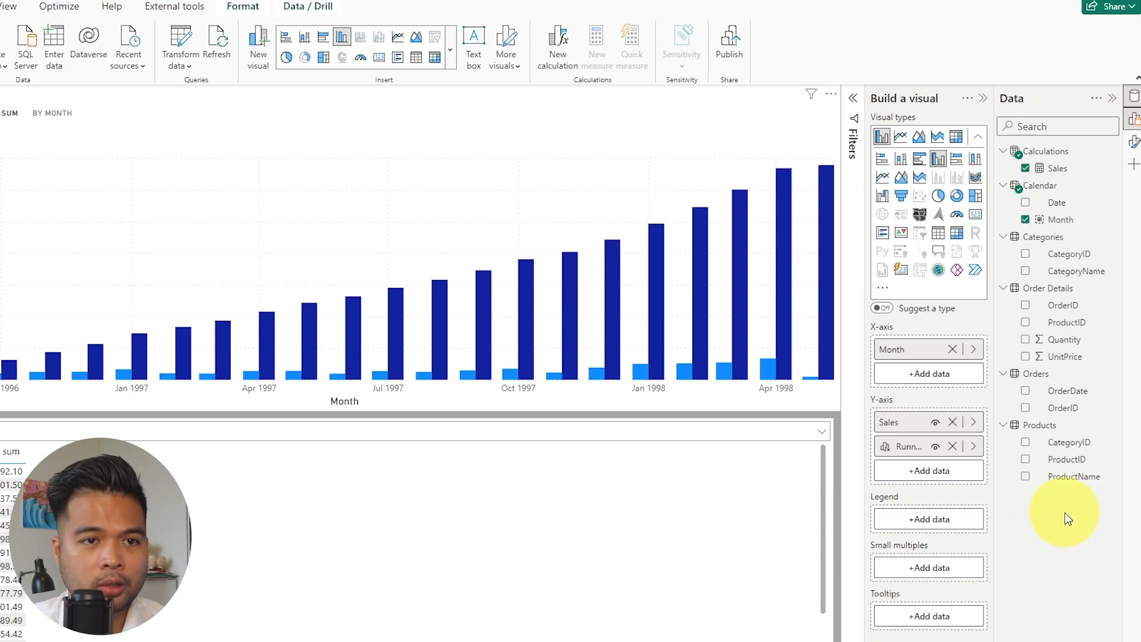
pyautogui.moveTo(915, 455)
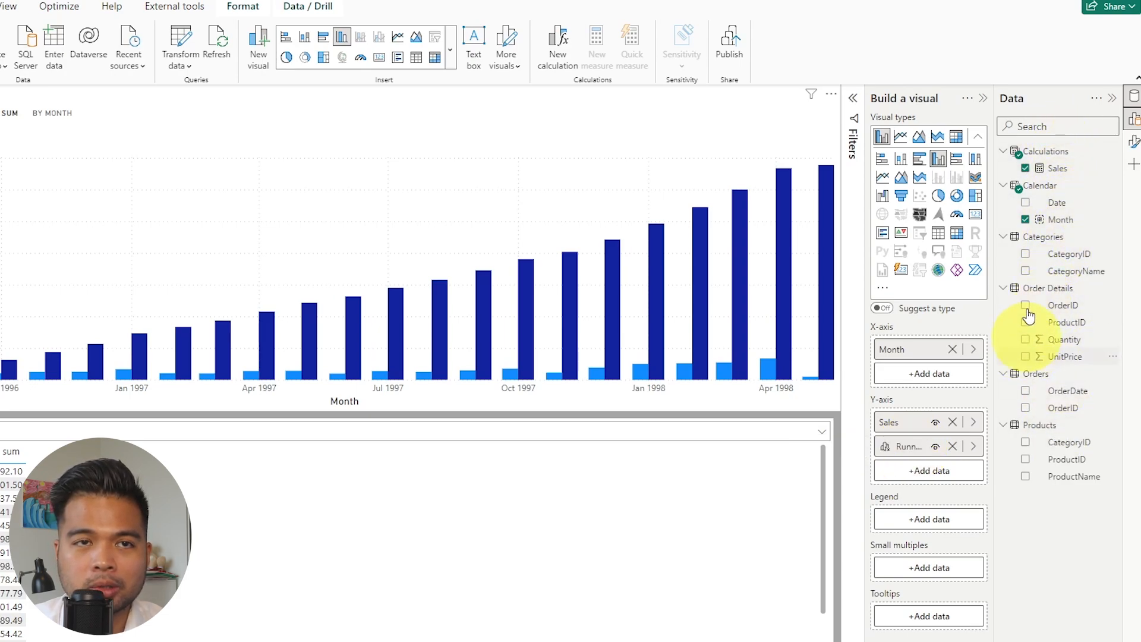
pyautogui.moveTo(1074, 199)
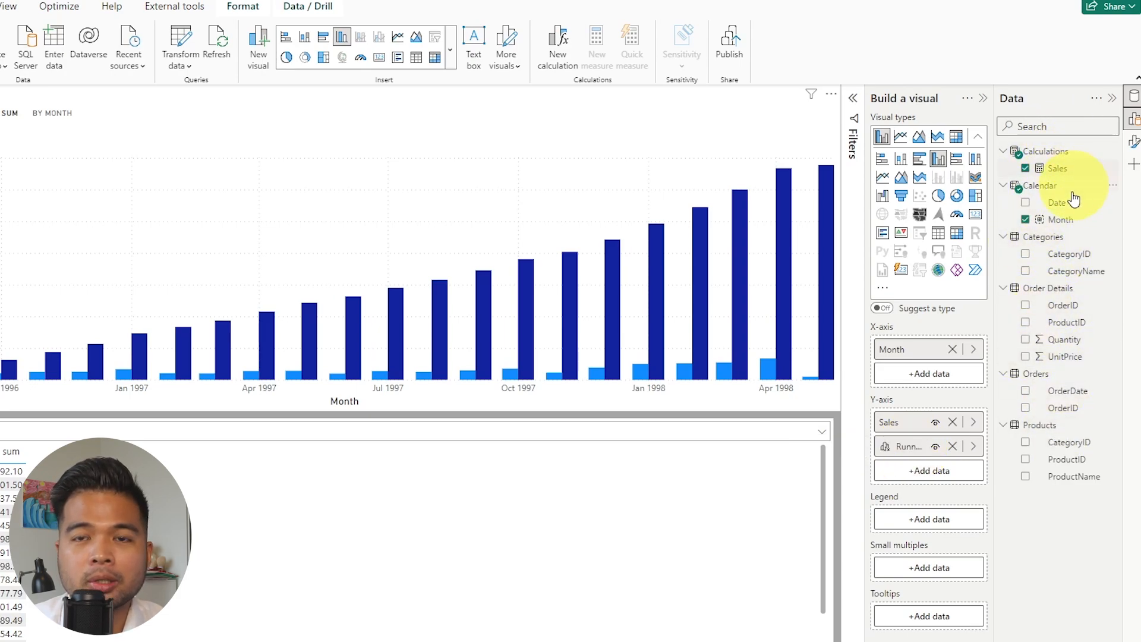
pyautogui.moveTo(1045, 529)
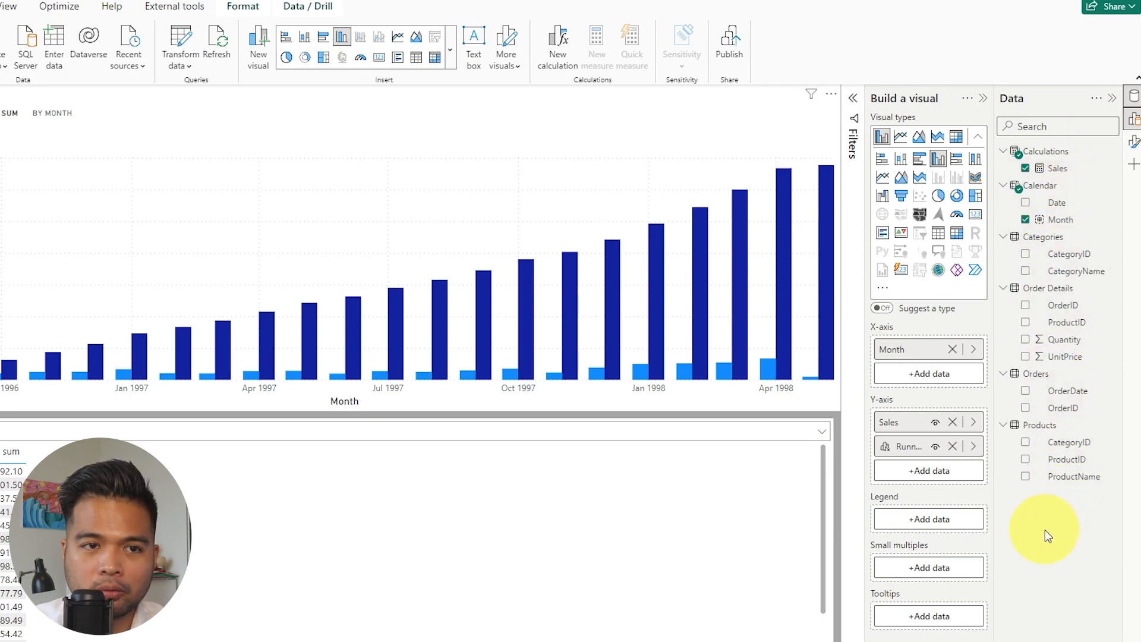
pyautogui.moveTo(1056, 506)
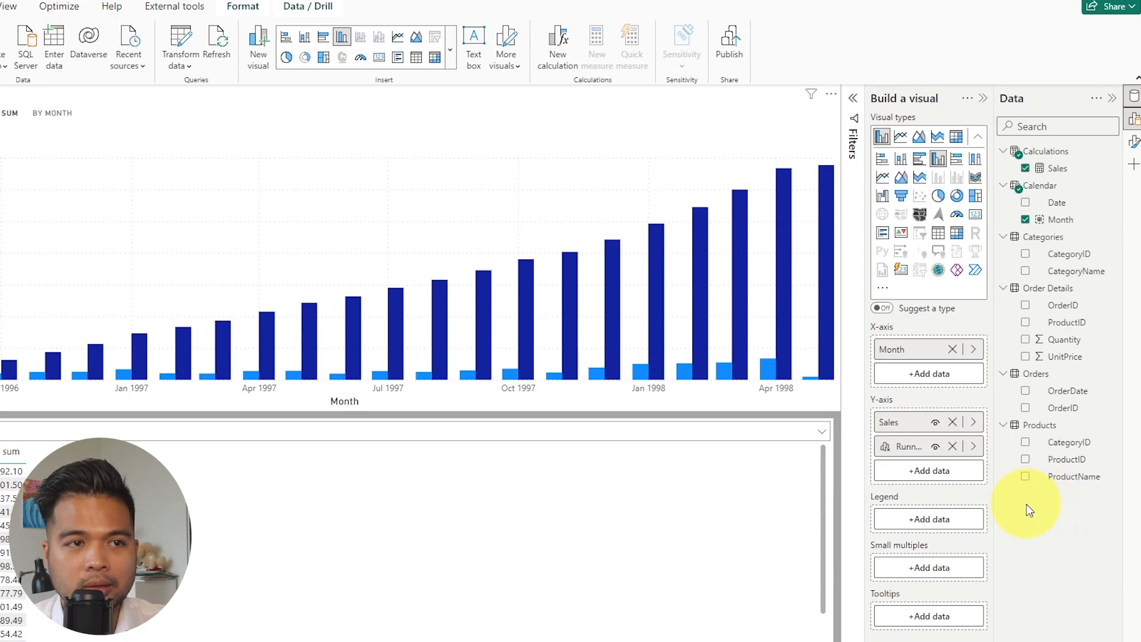
pyautogui.moveTo(1009, 519)
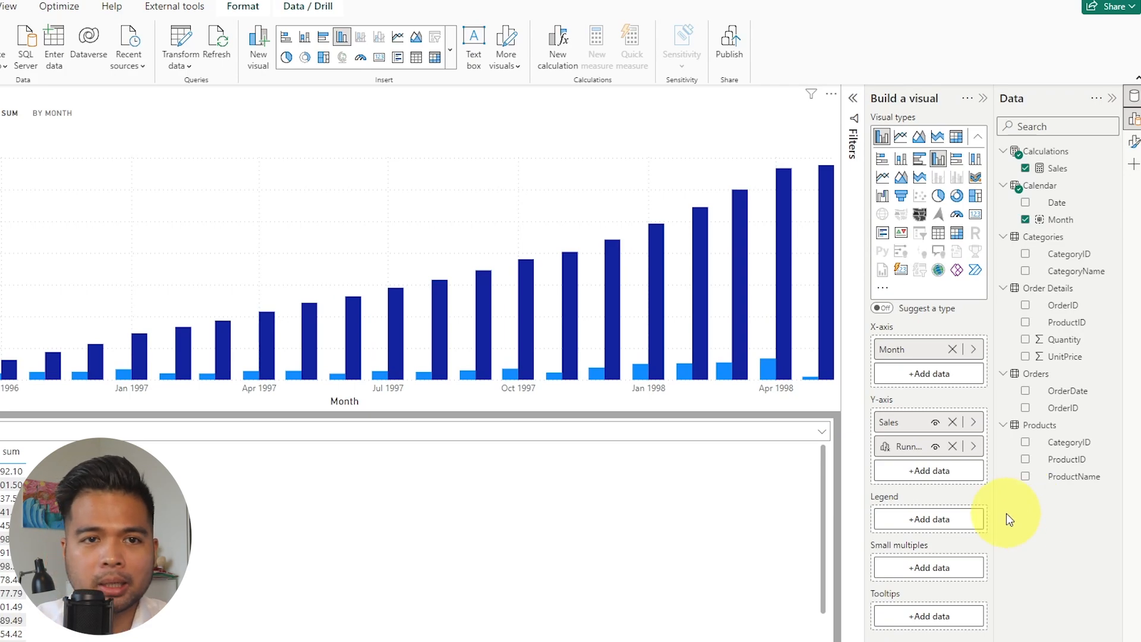
pyautogui.moveTo(981, 514)
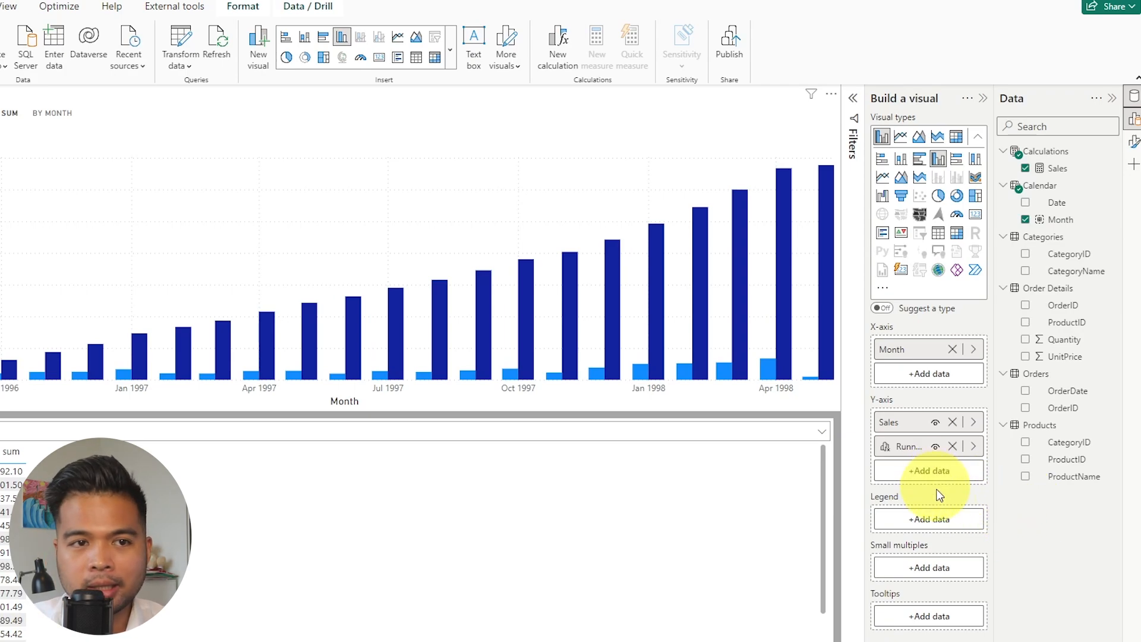
pyautogui.moveTo(1001, 520)
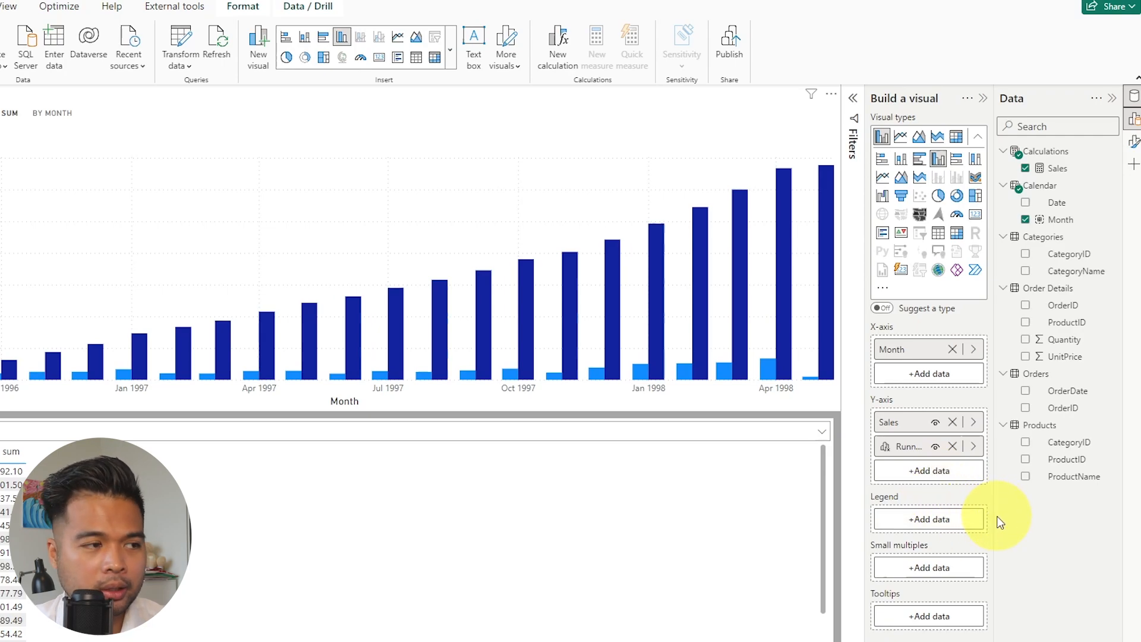
pyautogui.click(973, 446)
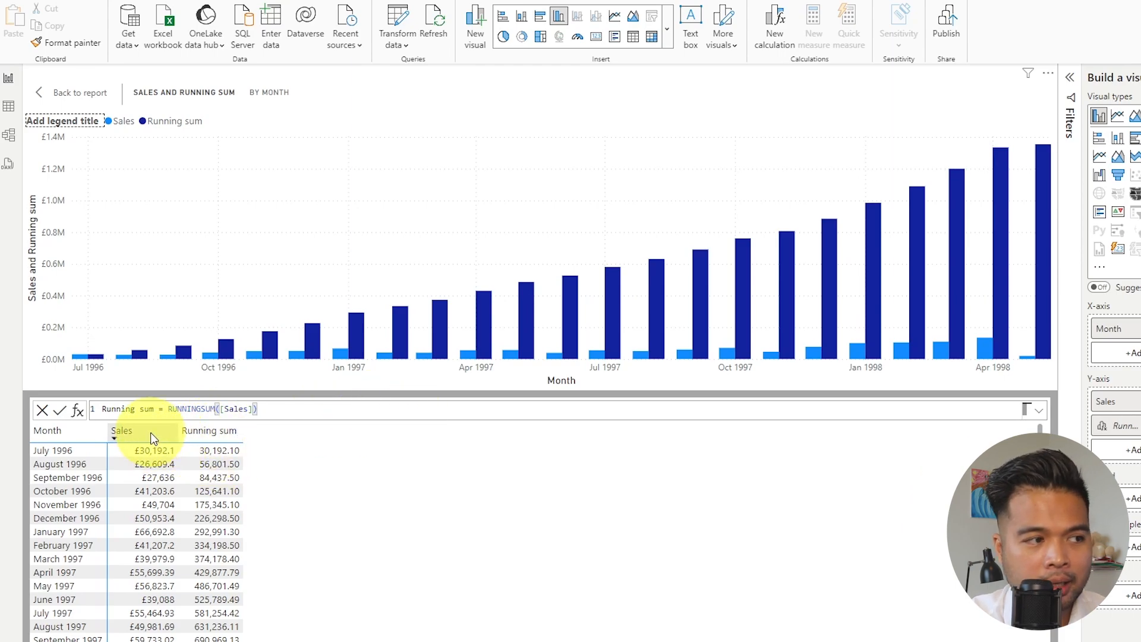
pyautogui.moveTo(261, 456)
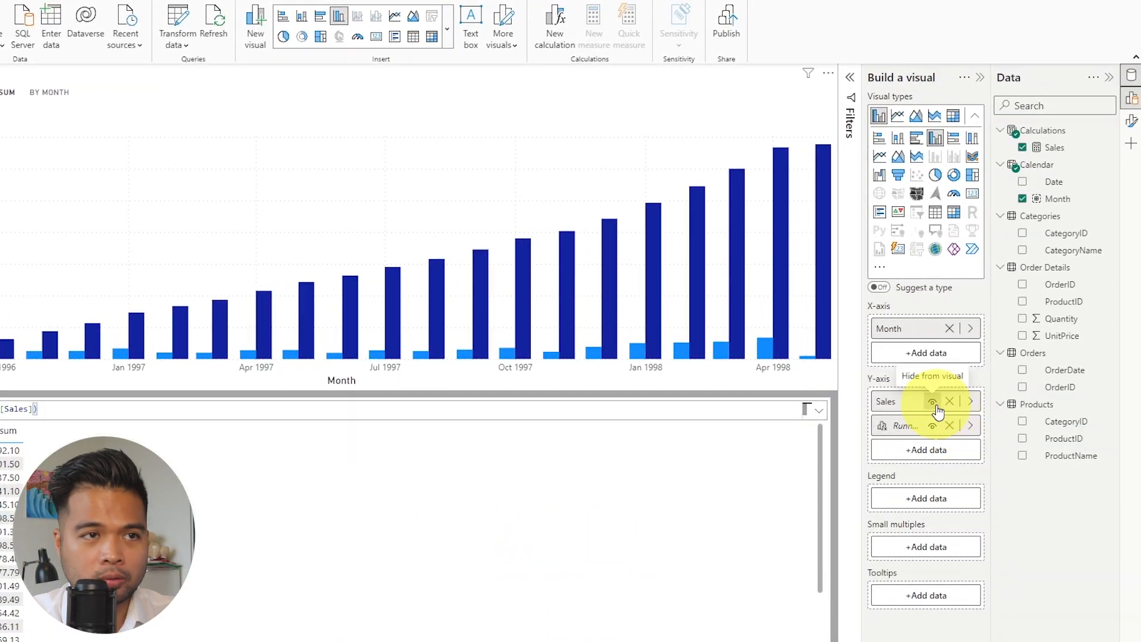
# Step: Hide the Sales series so only the Running sum bars by Month are plotted
pyautogui.click(932, 401)
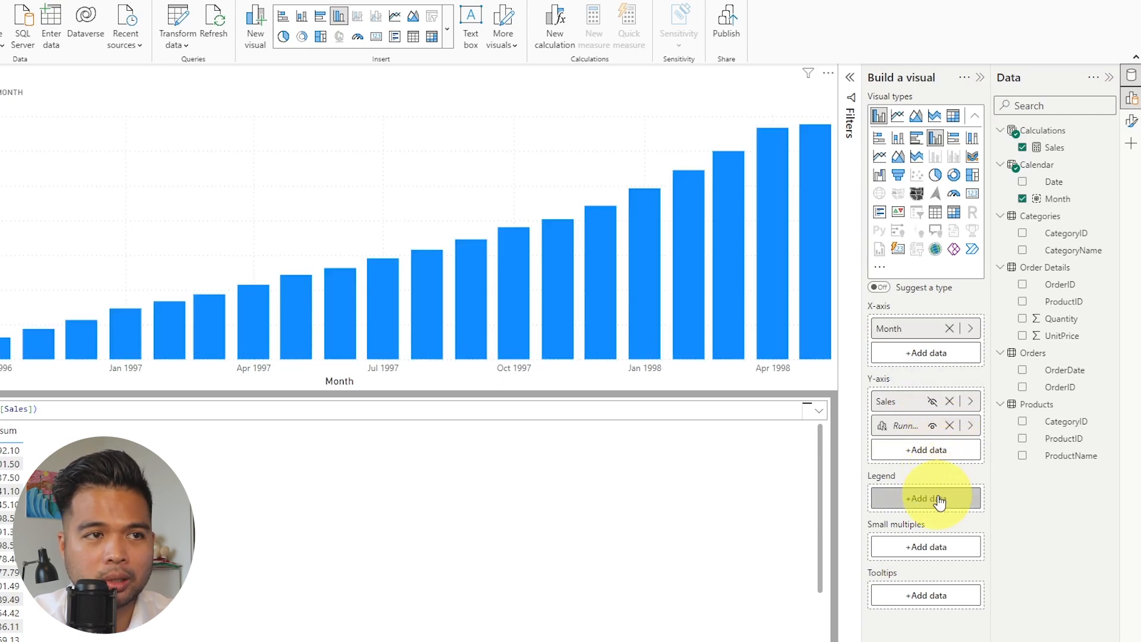
pyautogui.moveTo(847, 524)
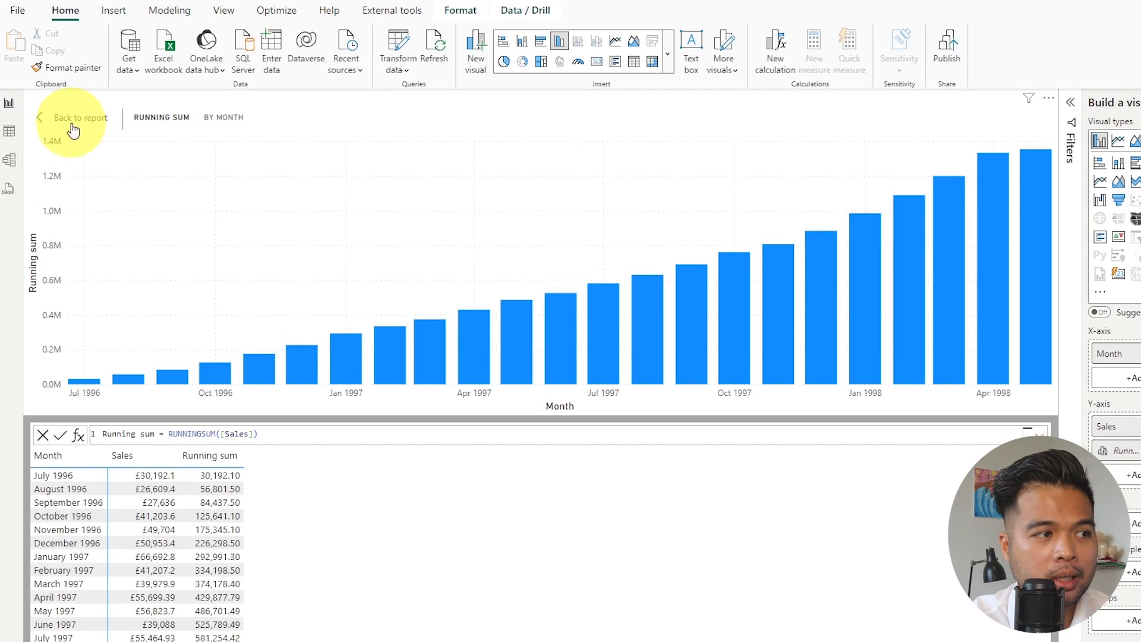
# Step: Return to the report and select the Running sum by Month chart for repositioning
pyautogui.click(73, 117)
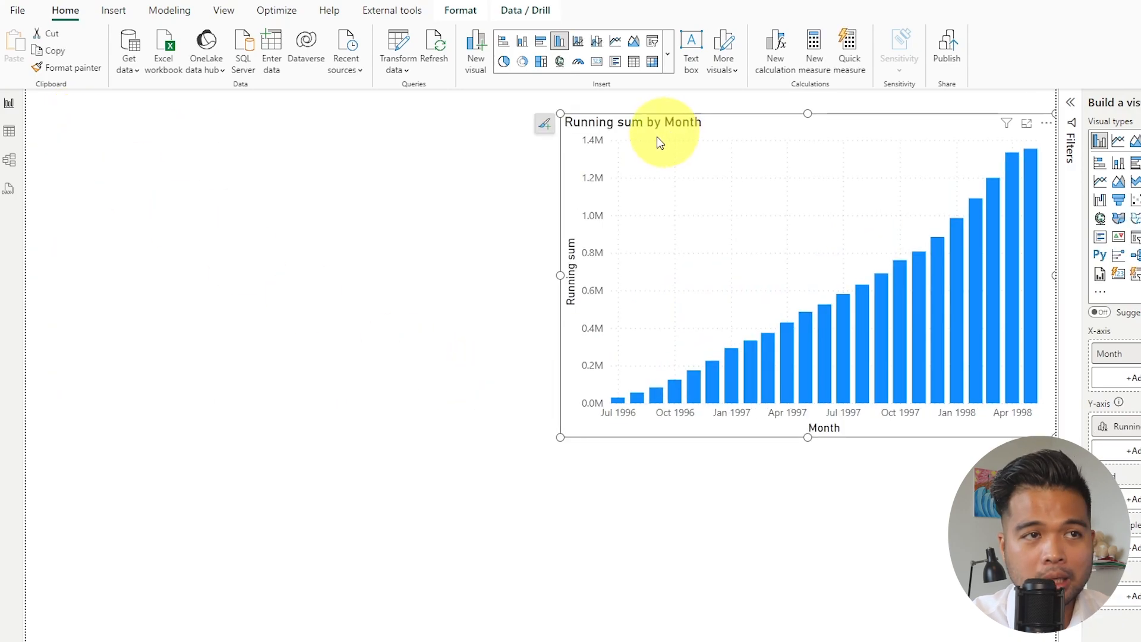
pyautogui.click(775, 313)
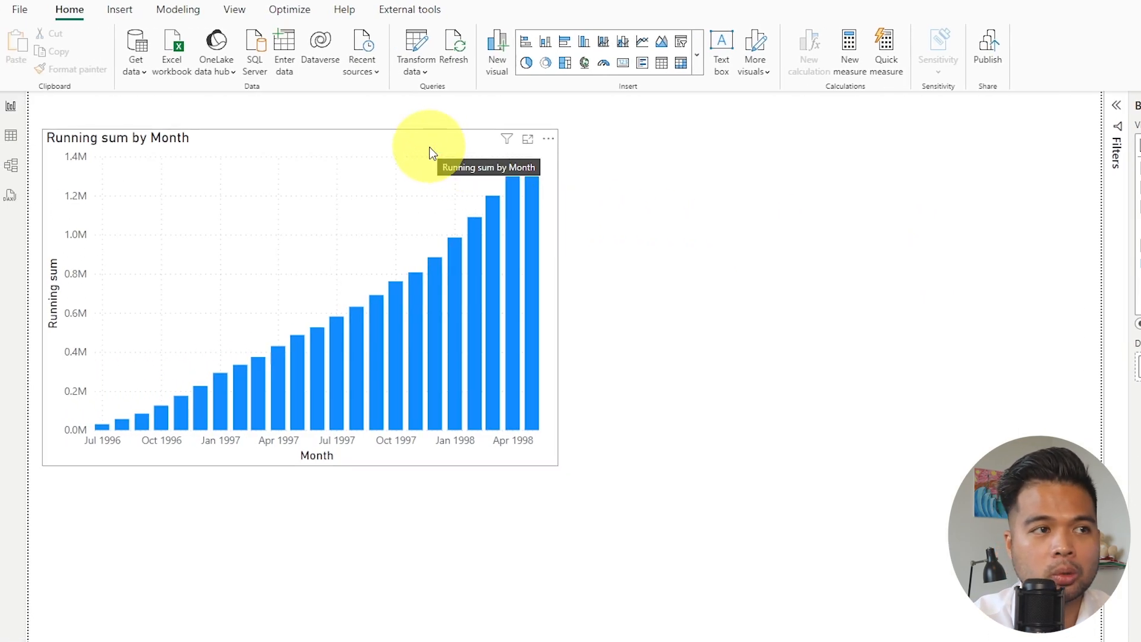
pyautogui.moveTo(787, 191)
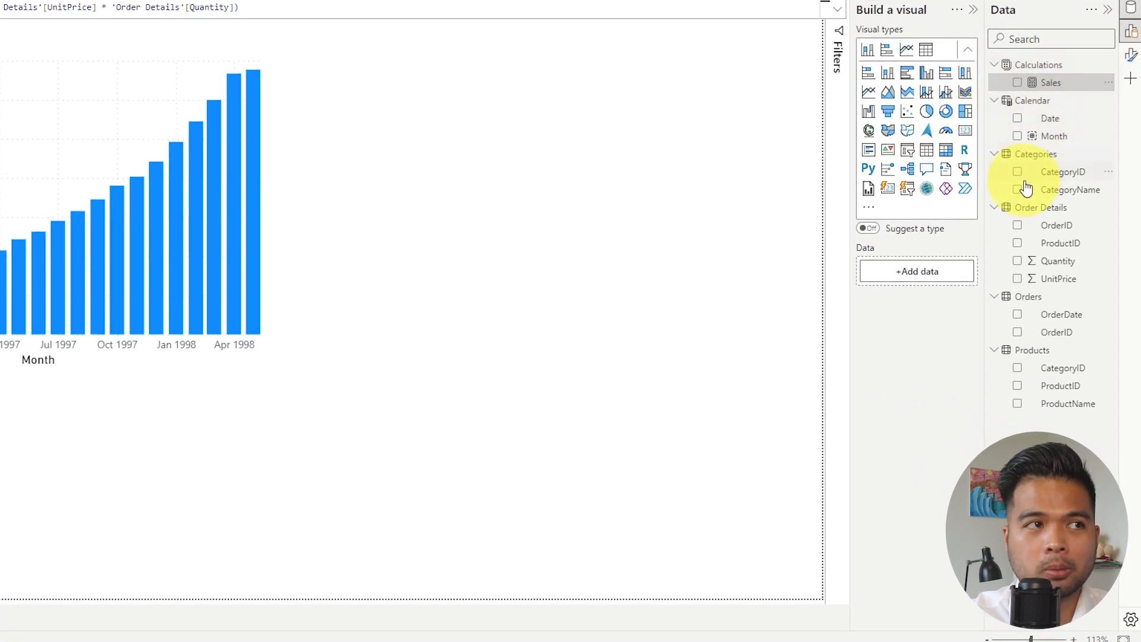
pyautogui.moveTo(1054, 135)
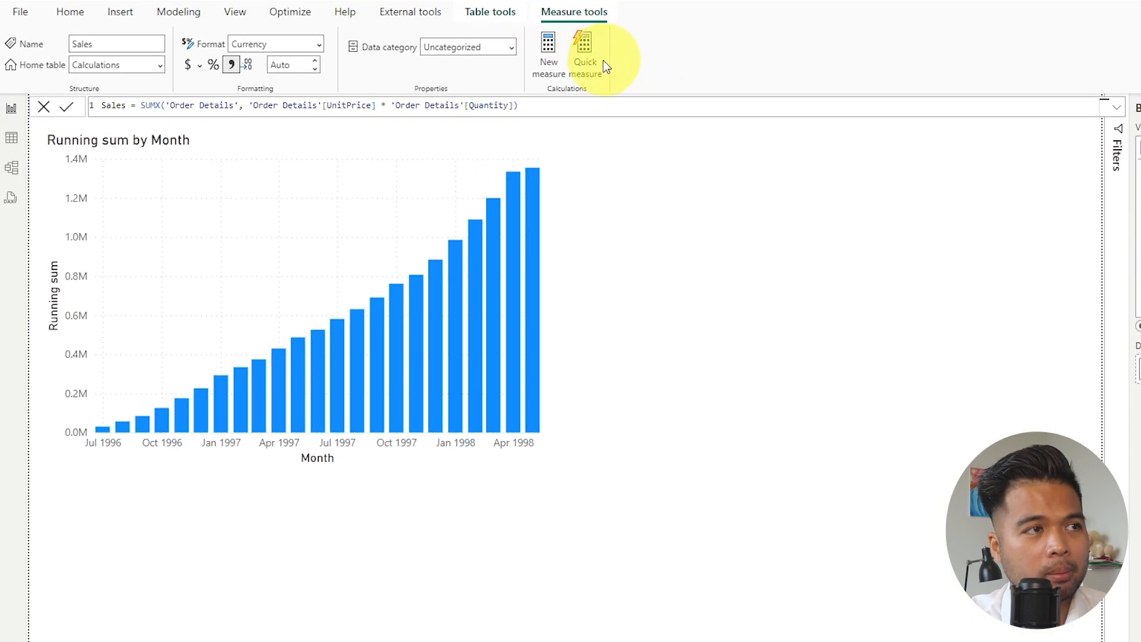
pyautogui.moveTo(471, 78)
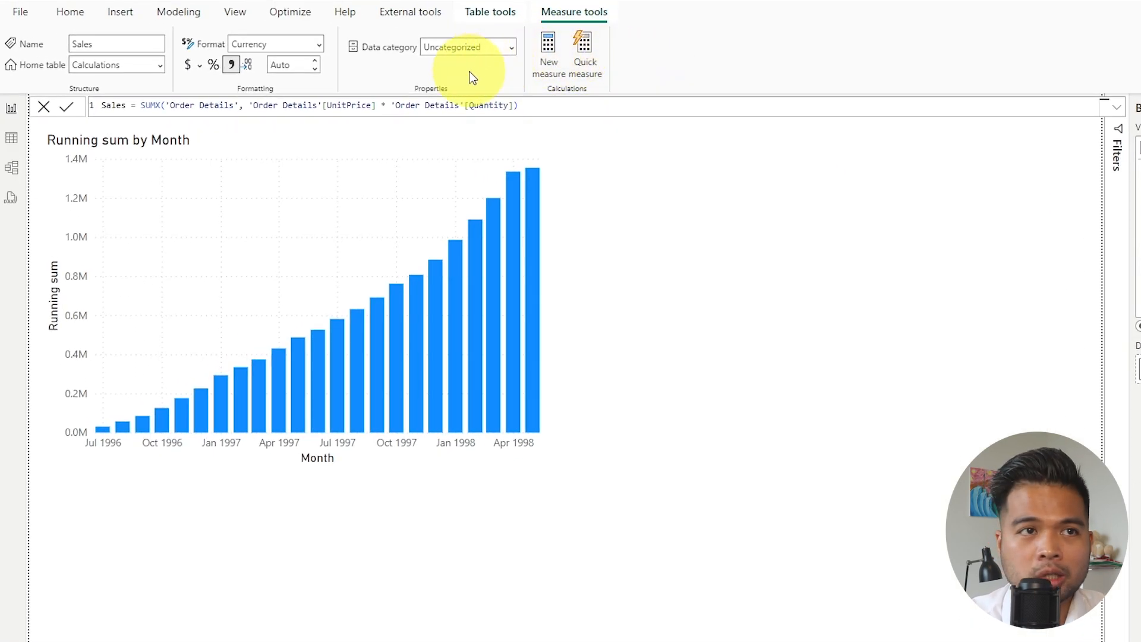
pyautogui.moveTo(360, 69)
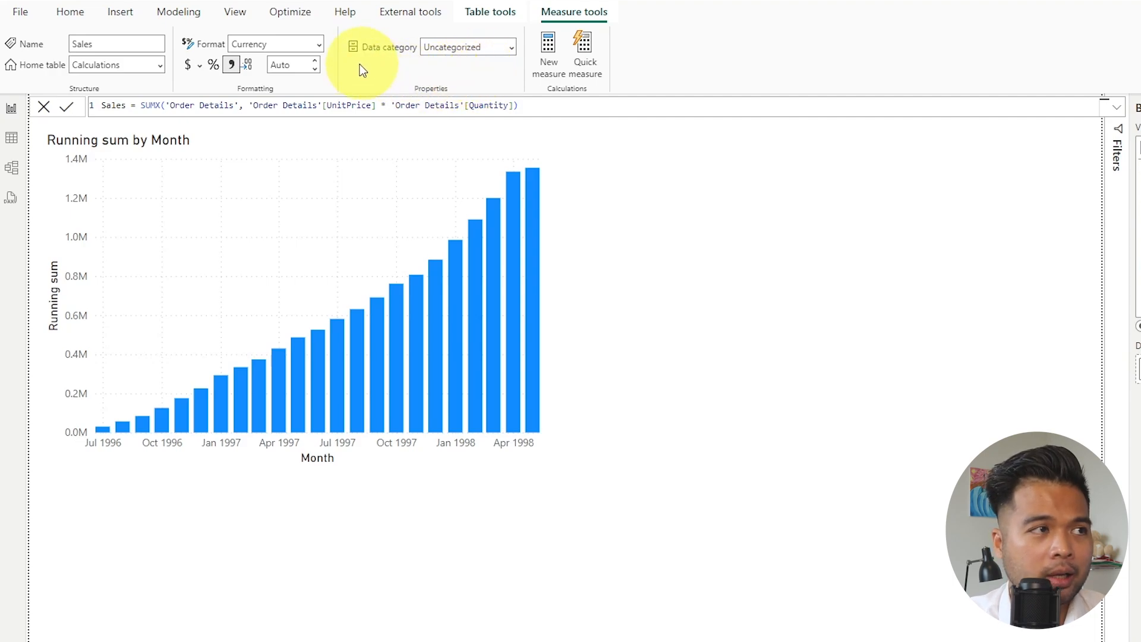
pyautogui.moveTo(406, 102)
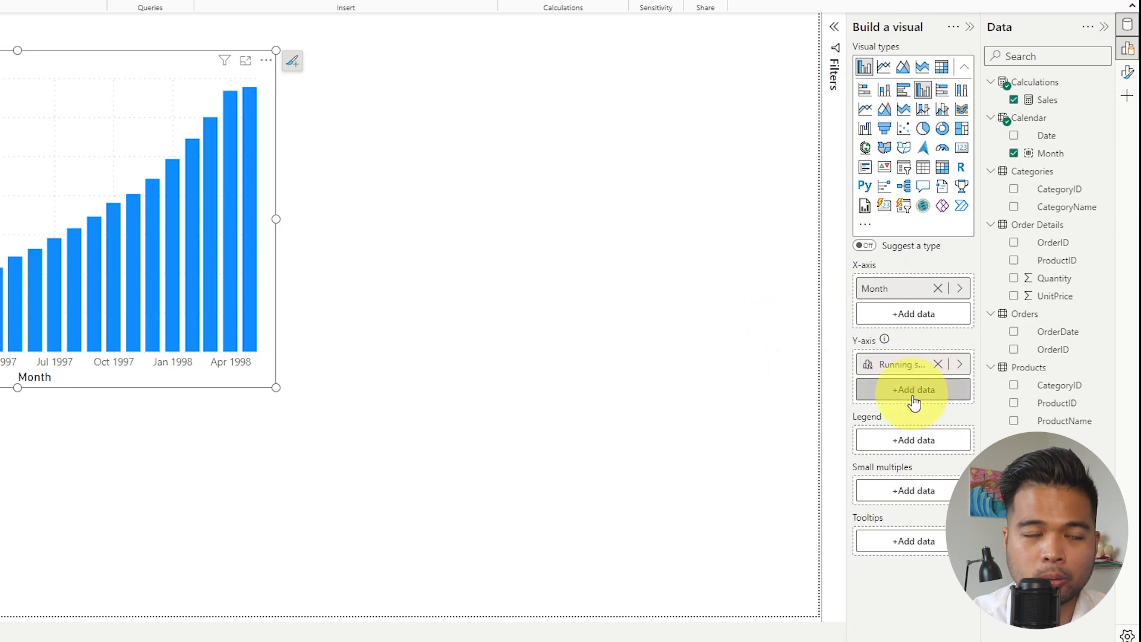
pyautogui.moveTo(706, 330)
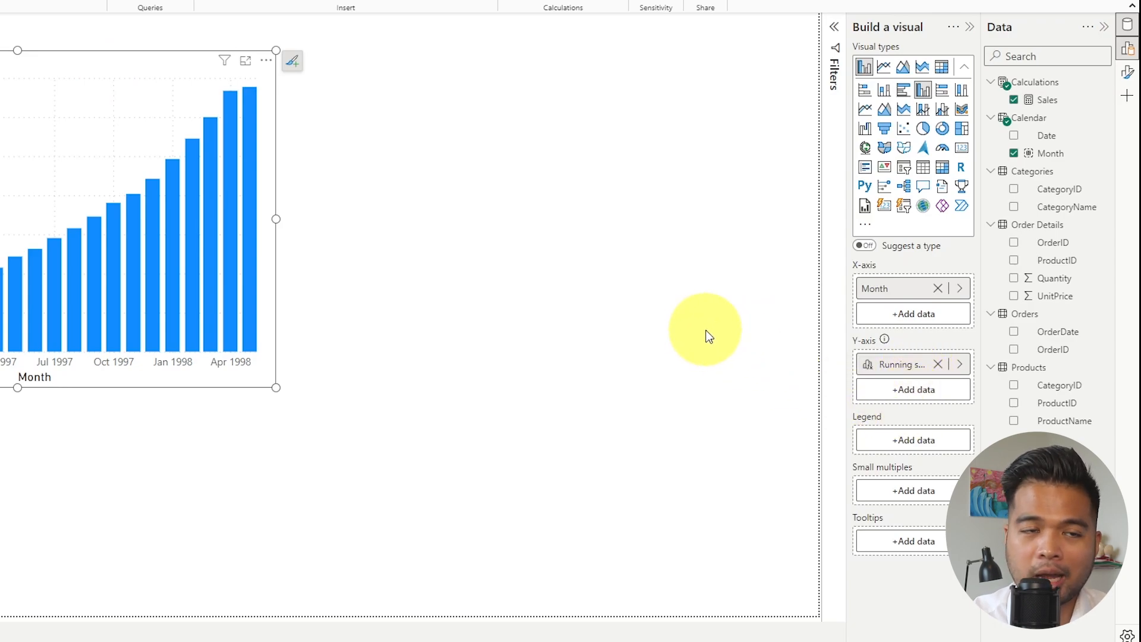
pyautogui.moveTo(899, 364)
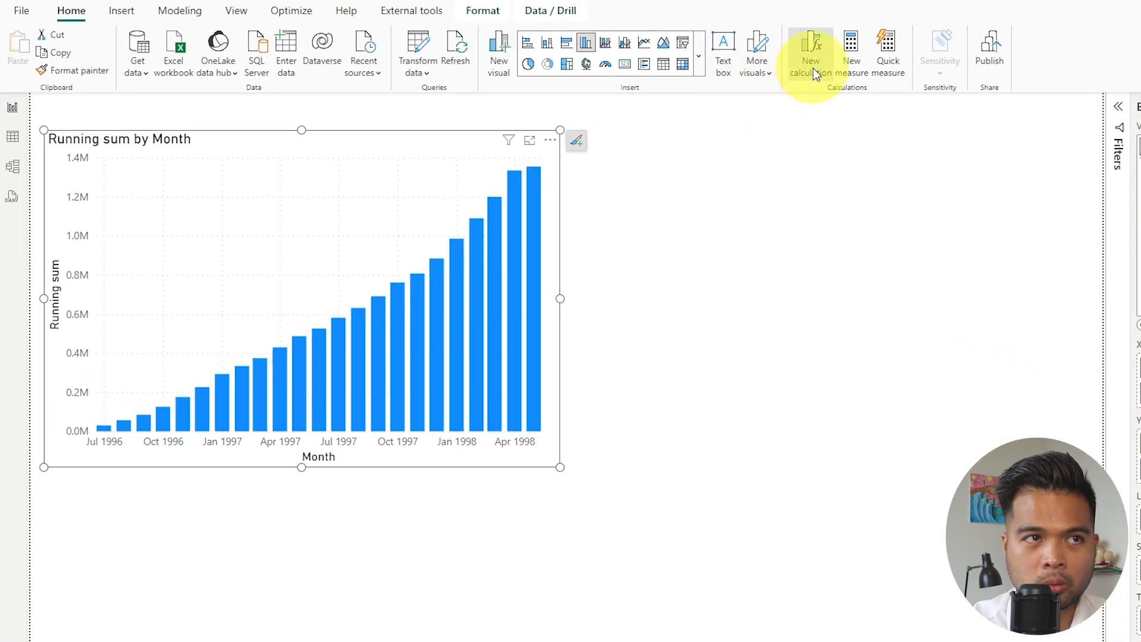
# Step: Reopen the calculation editor and rename the Sales column to Total Sales
pyautogui.click(809, 51)
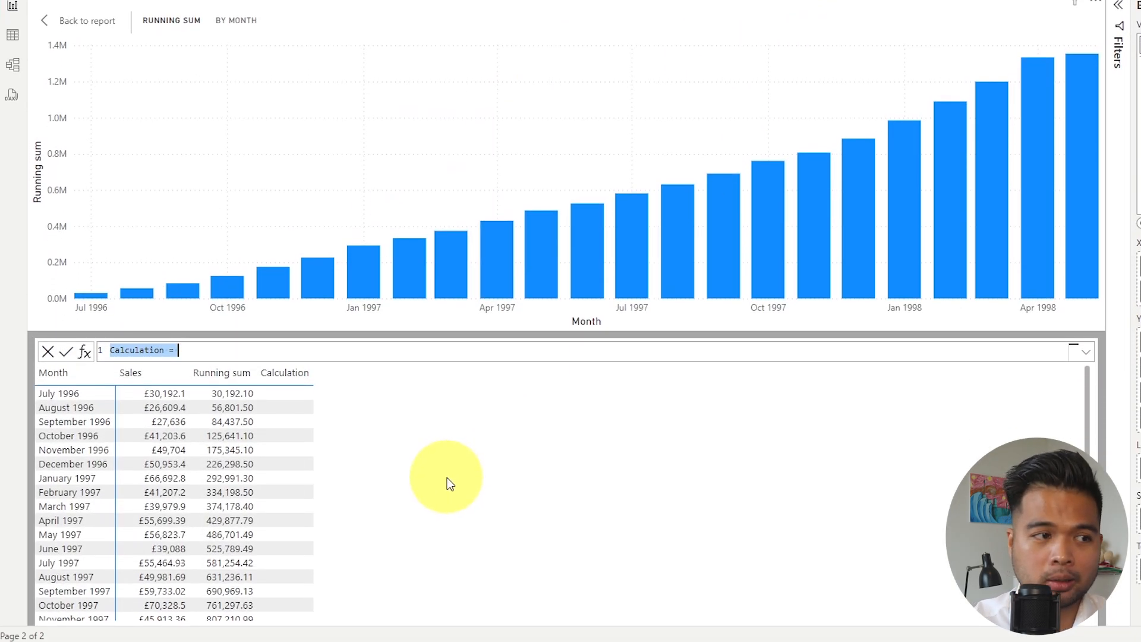
pyautogui.moveTo(609, 507)
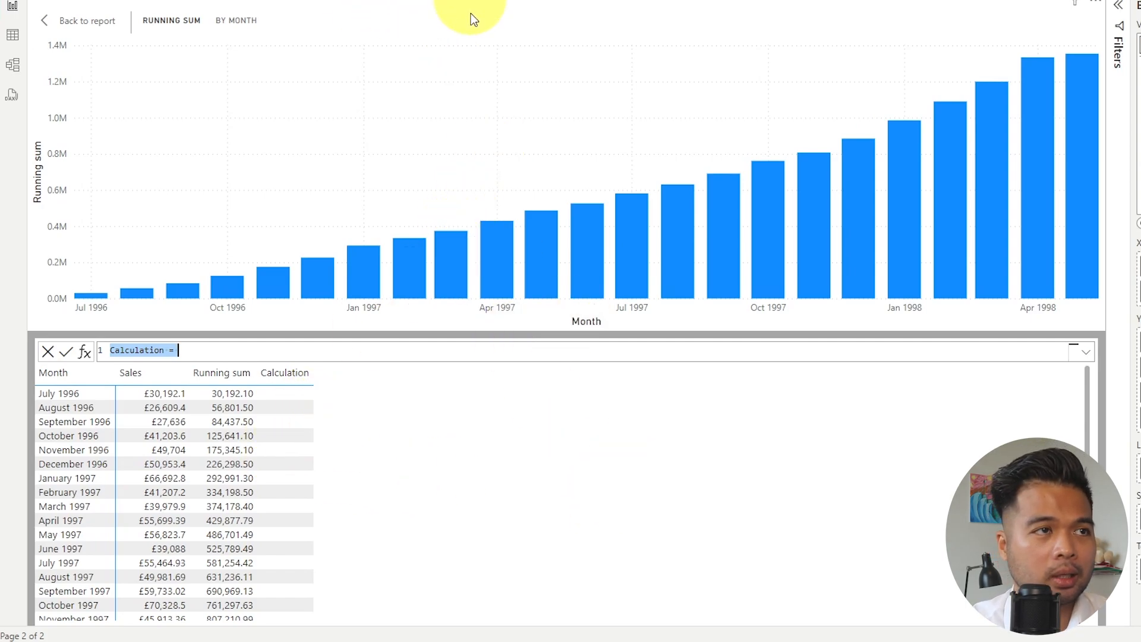
pyautogui.moveTo(569, 416)
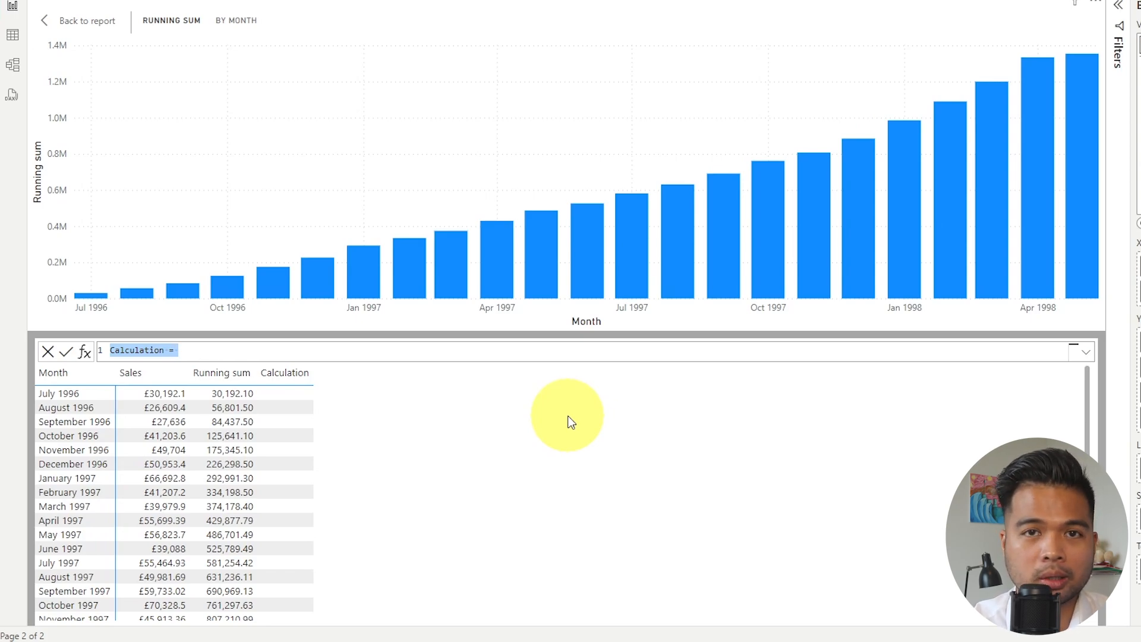
pyautogui.click(178, 349)
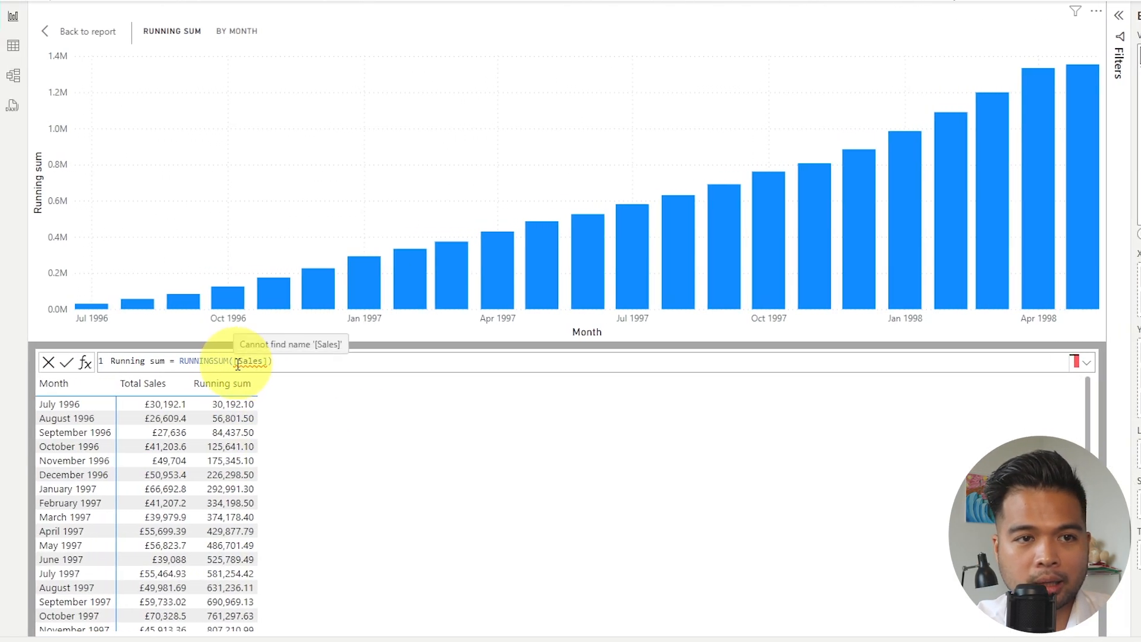
pyautogui.moveTo(815, 547)
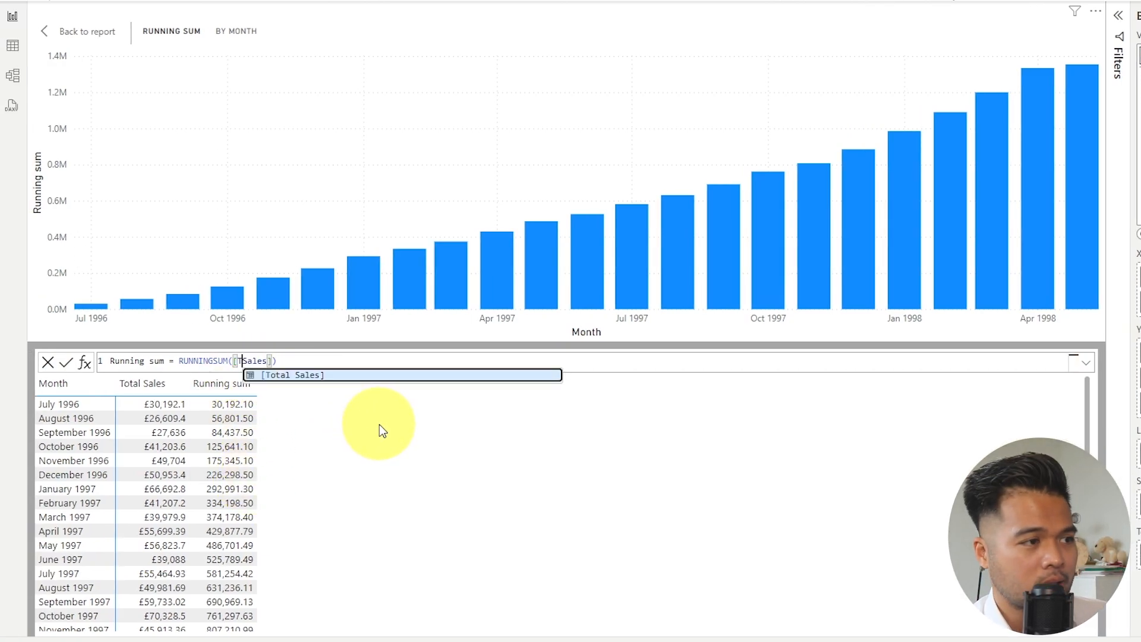
pyautogui.write('Total')
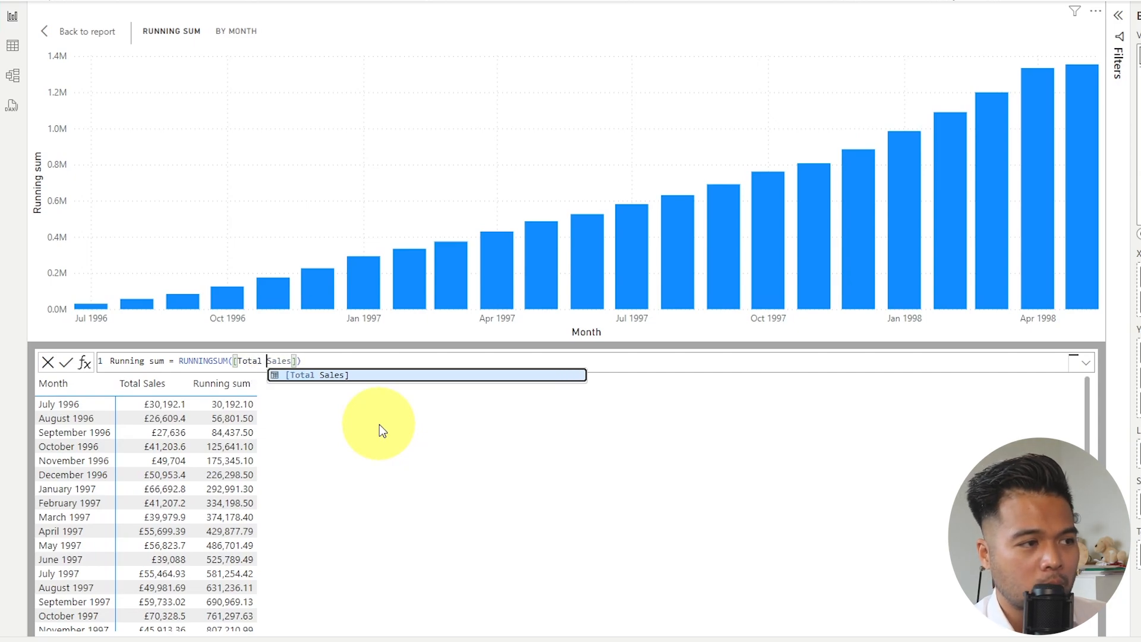